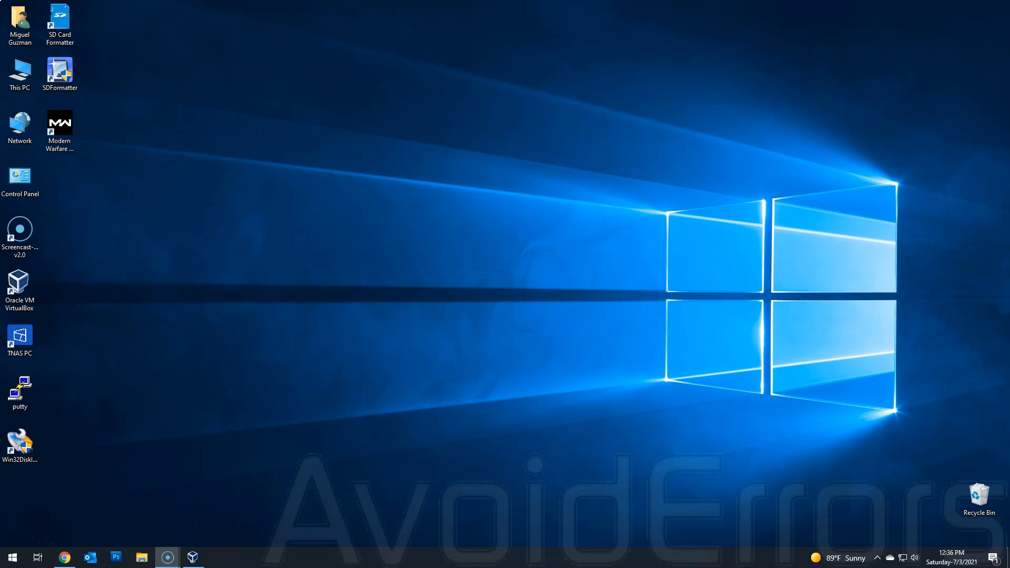
Bring up Microsoft's Windows 11 specifications page with the minimum requirements table in view.
left_click(63, 558)
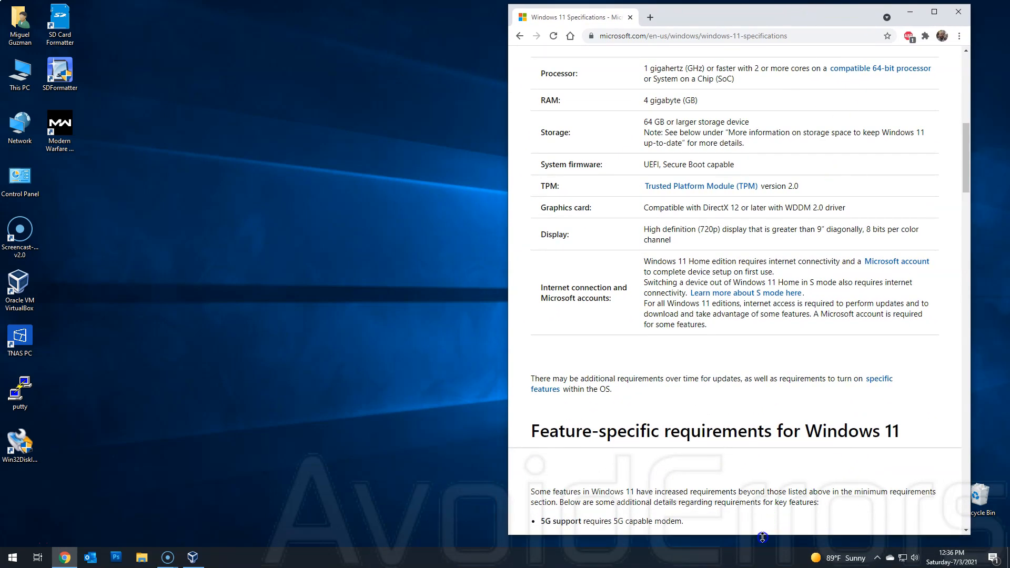
scroll("up", 3)
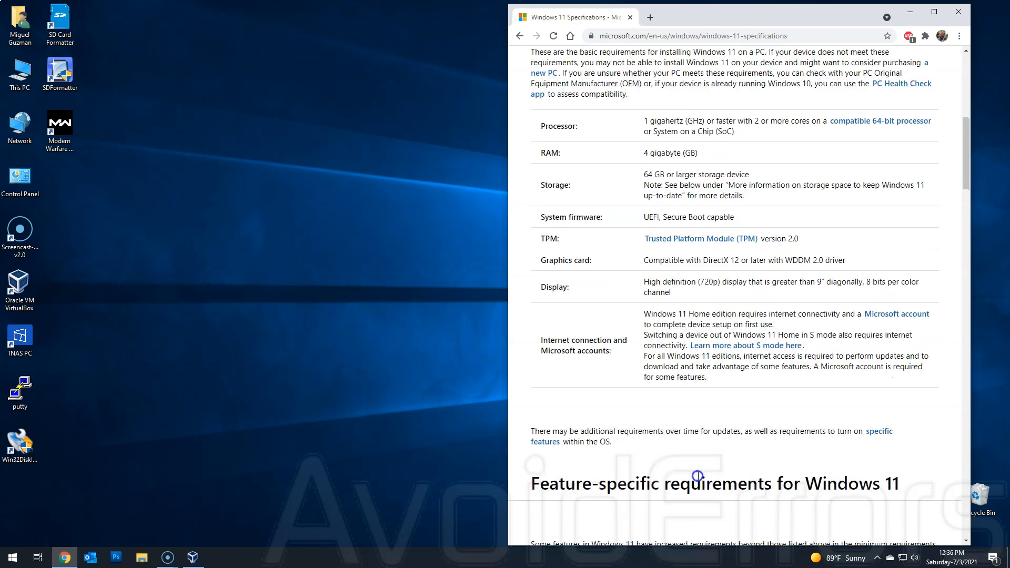
Show This PC's system properties to compare against the Windows 11 requirements.
right_click(19, 68)
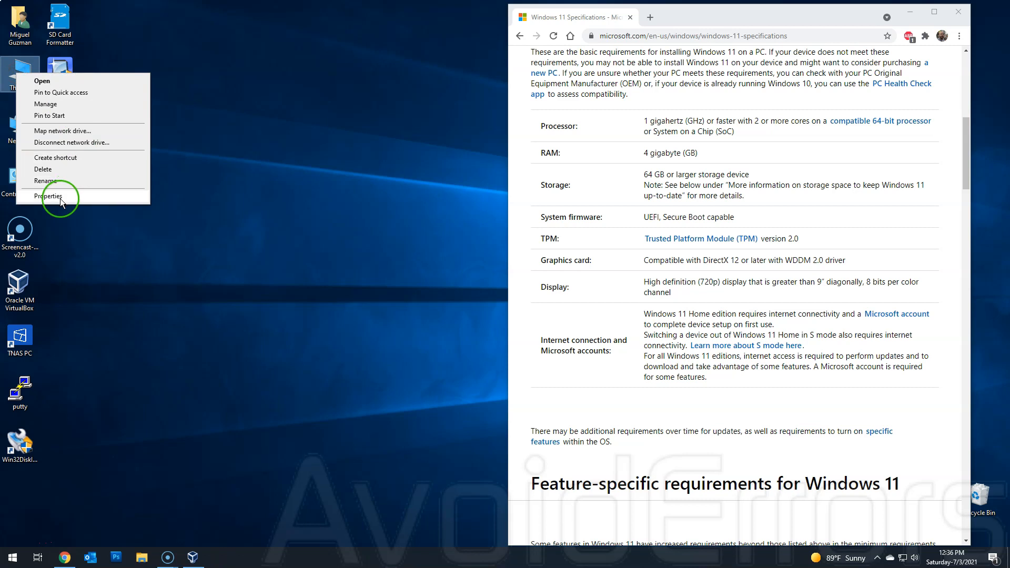
left_click(51, 196)
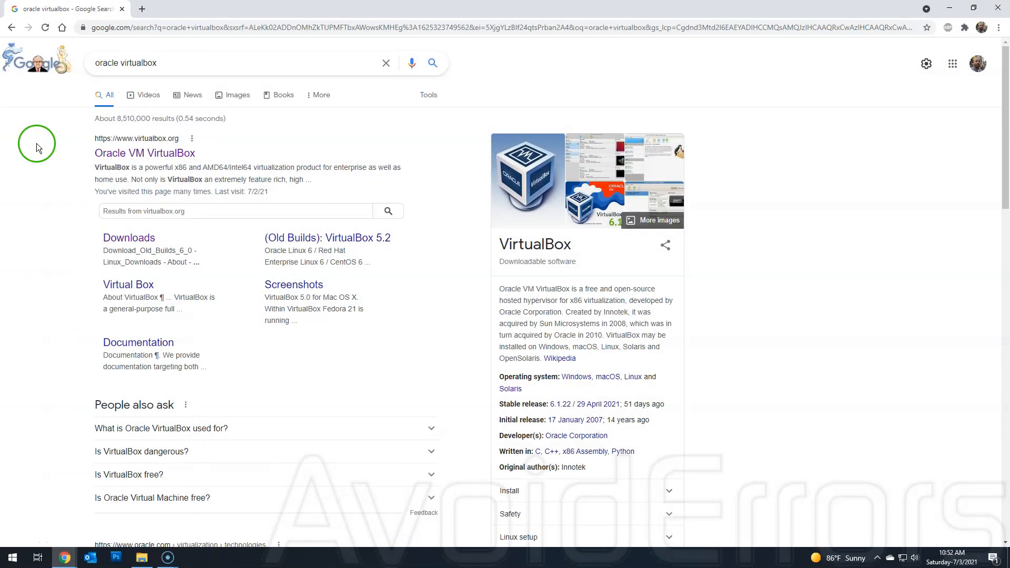
mouse_move(82, 85)
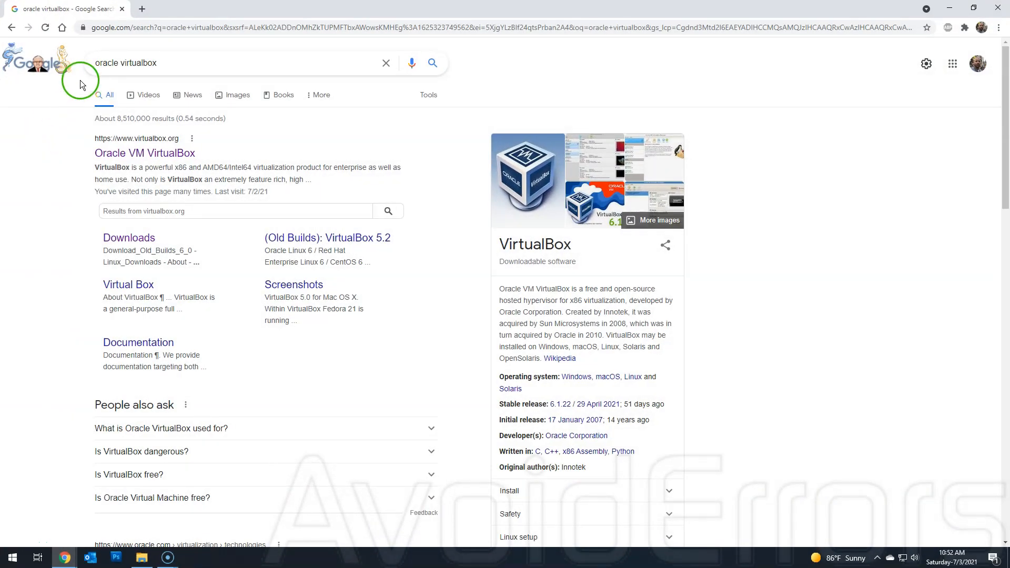
Download the VirtualBox 6.1.22 Windows hosts installer from virtualbox.org.
left_click(145, 153)
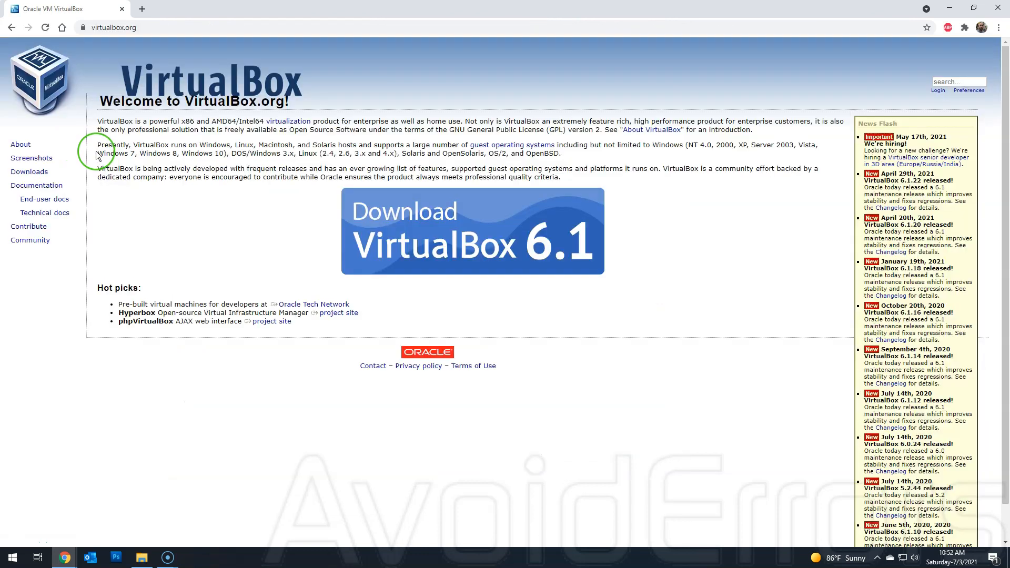
mouse_move(353, 268)
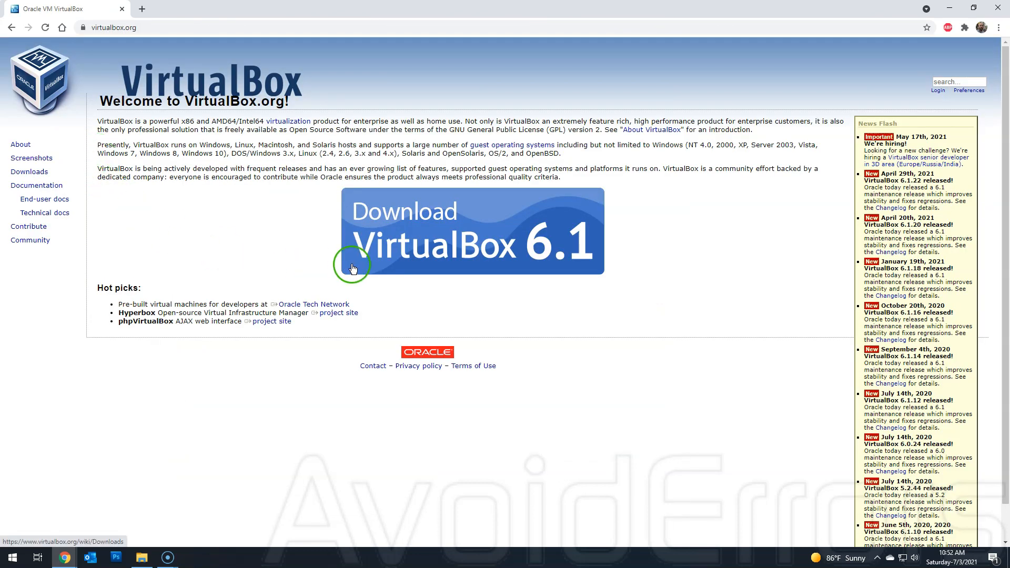
left_click(351, 267)
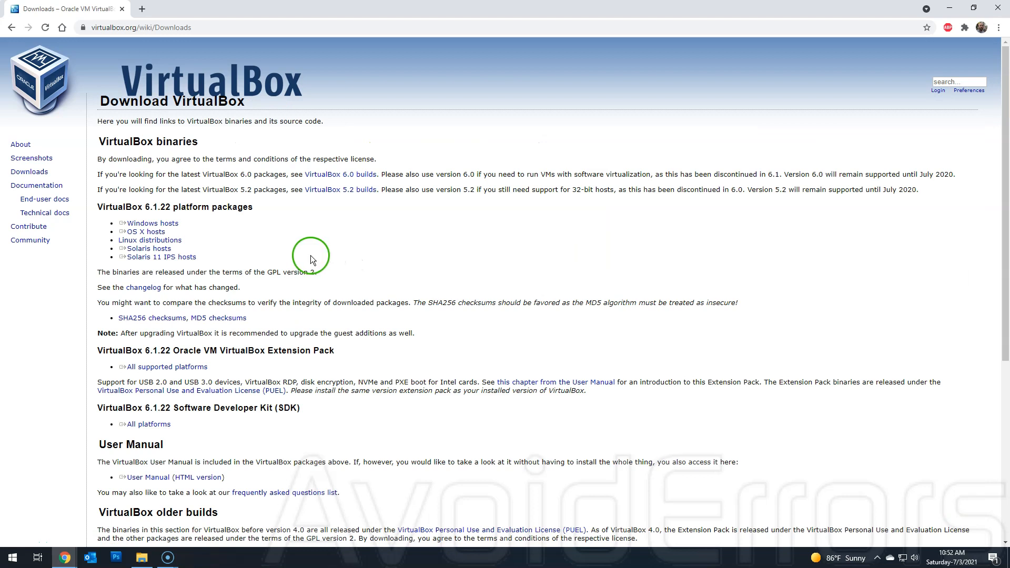
mouse_move(187, 230)
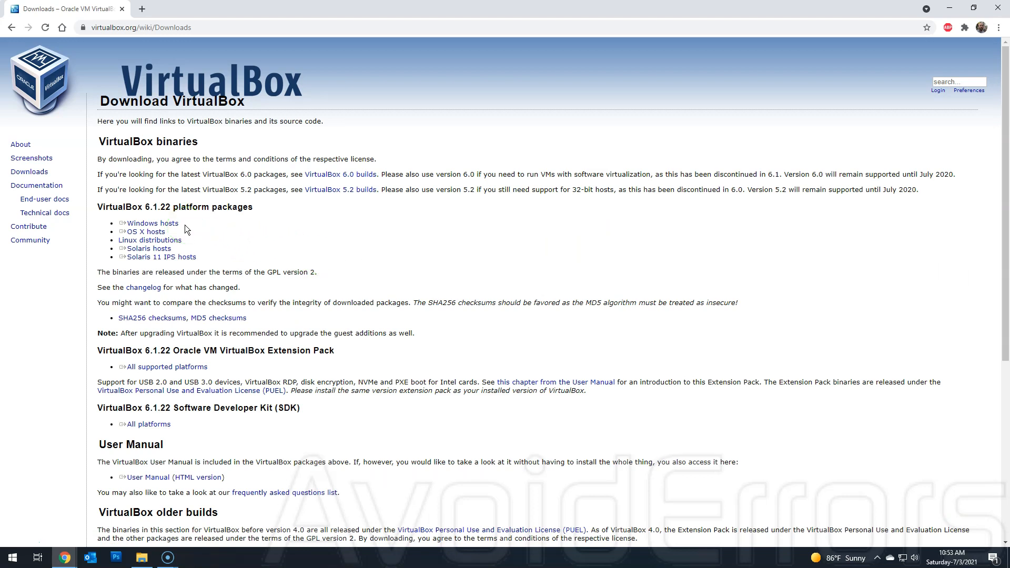
left_click(150, 223)
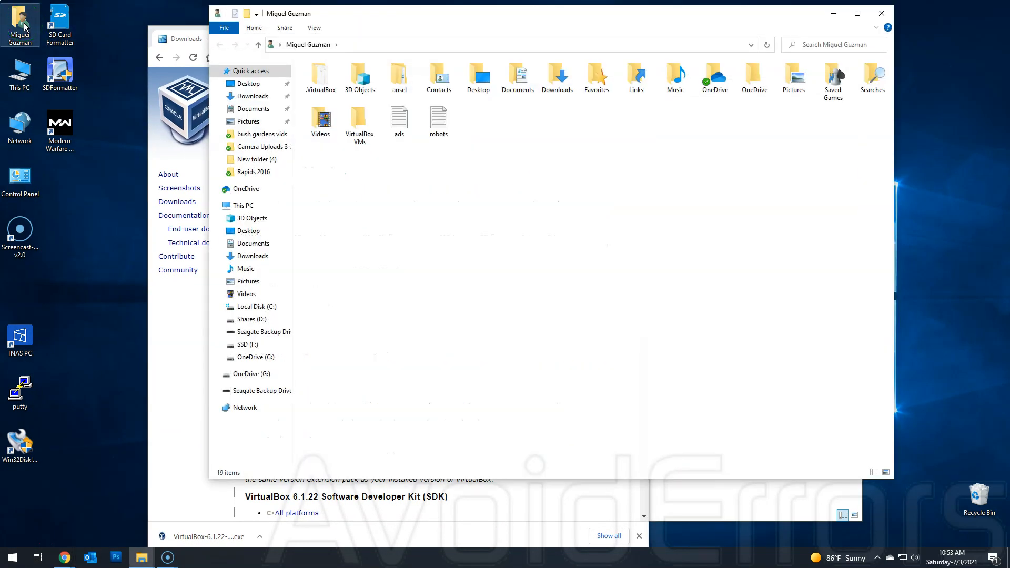
Launch the VirtualBox-6.1.22 installer from the Downloads folder.
left_click(556, 75)
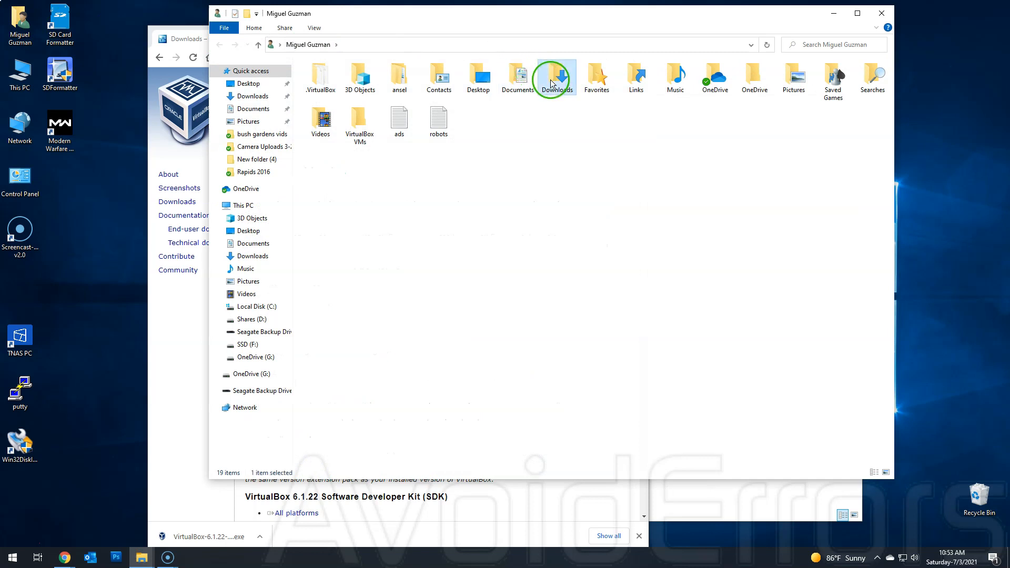
double_click(556, 78)
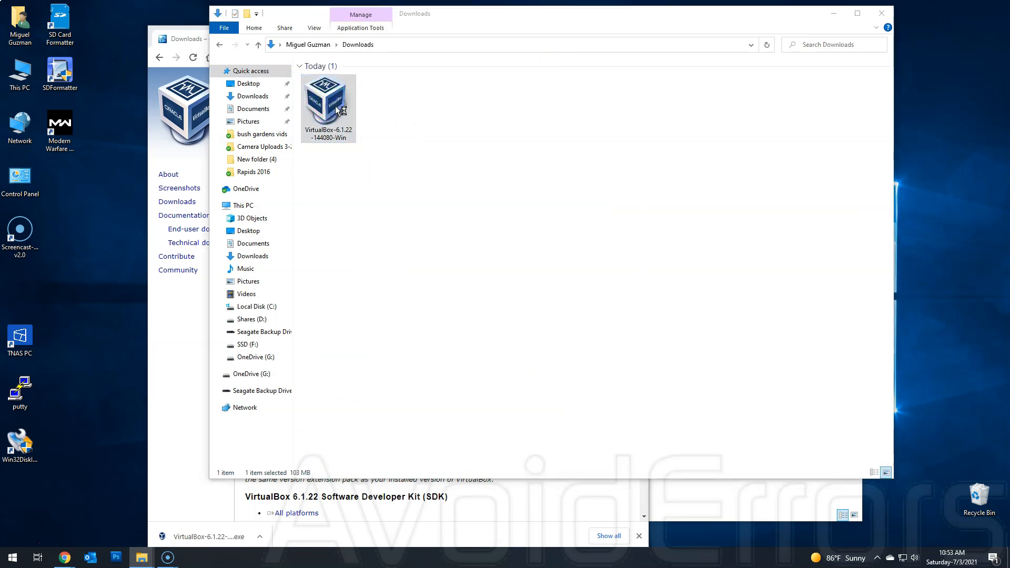
double_click(328, 104)
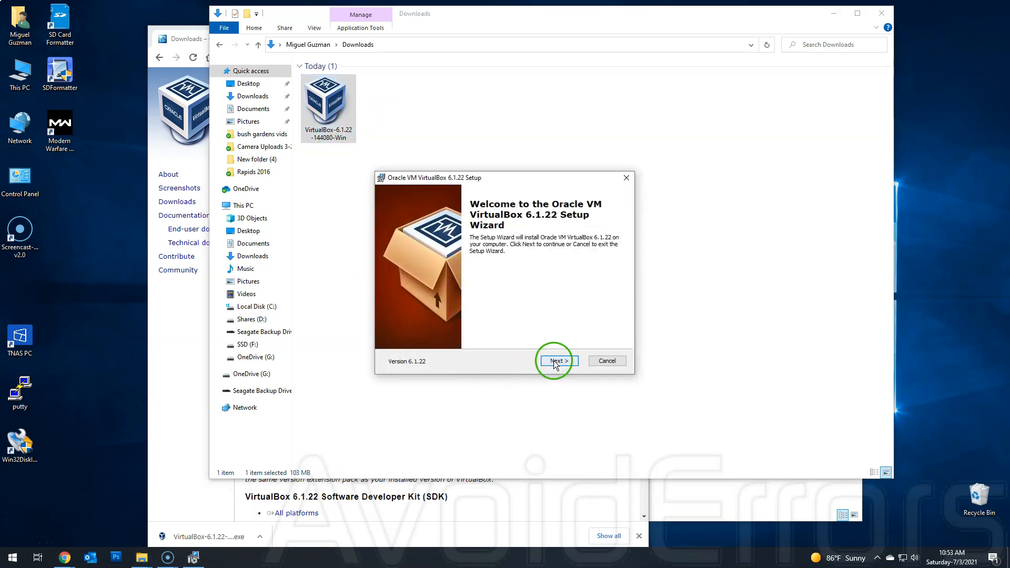
Change the VirtualBox install location to F:\oracle virtual box\.
left_click(555, 360)
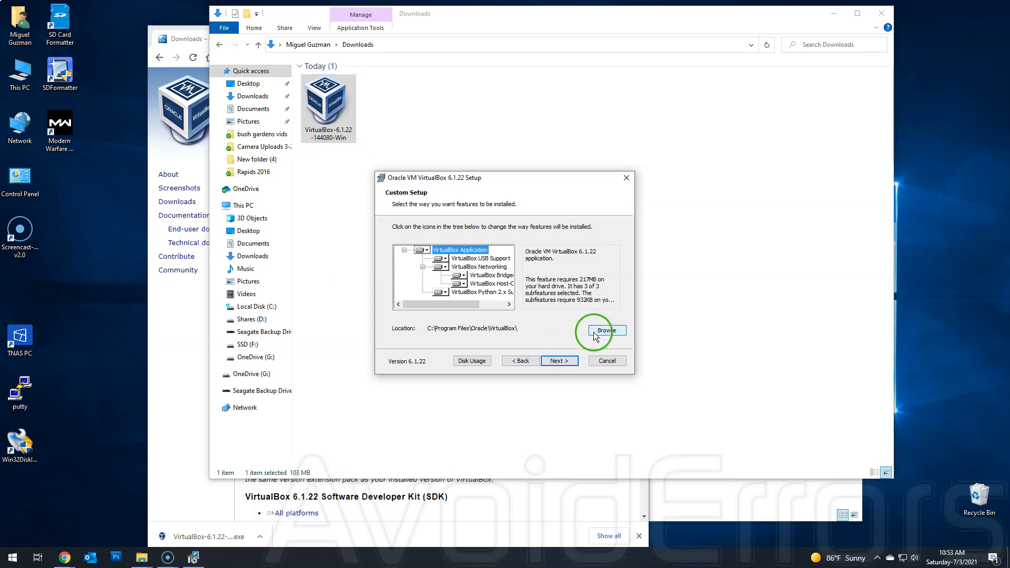
left_click(606, 329)
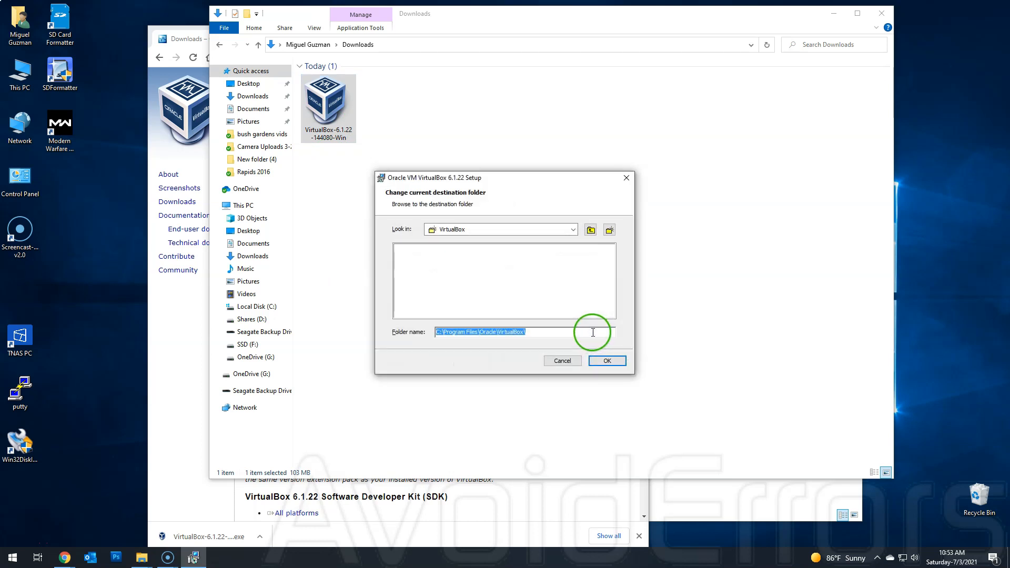
left_click(572, 229)
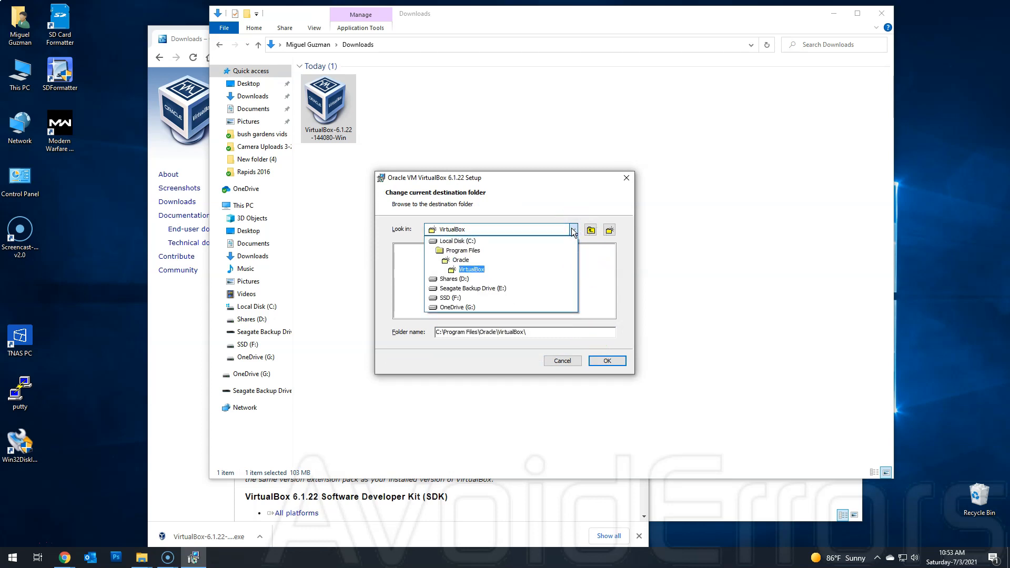
left_click(451, 297)
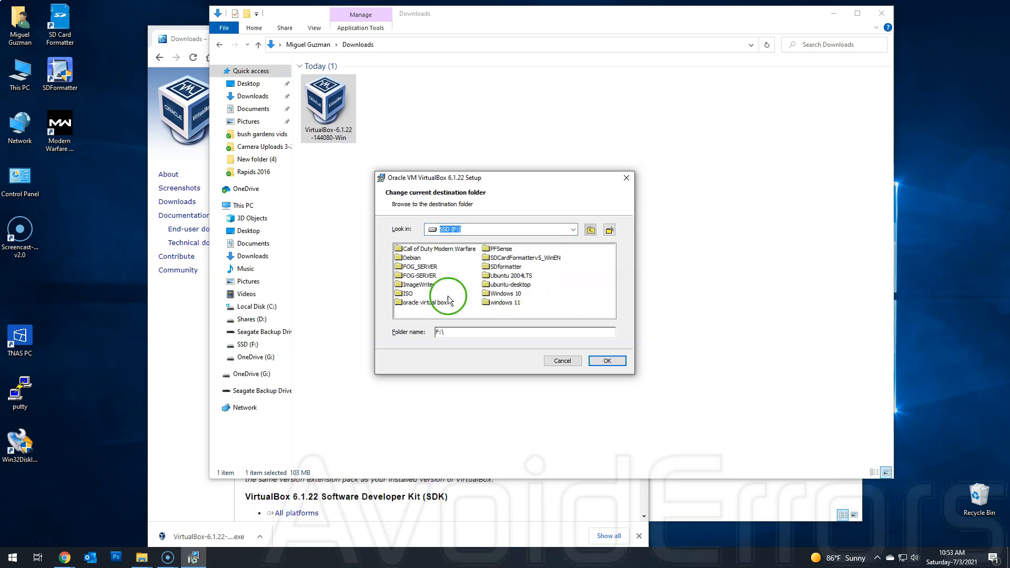
double_click(419, 301)
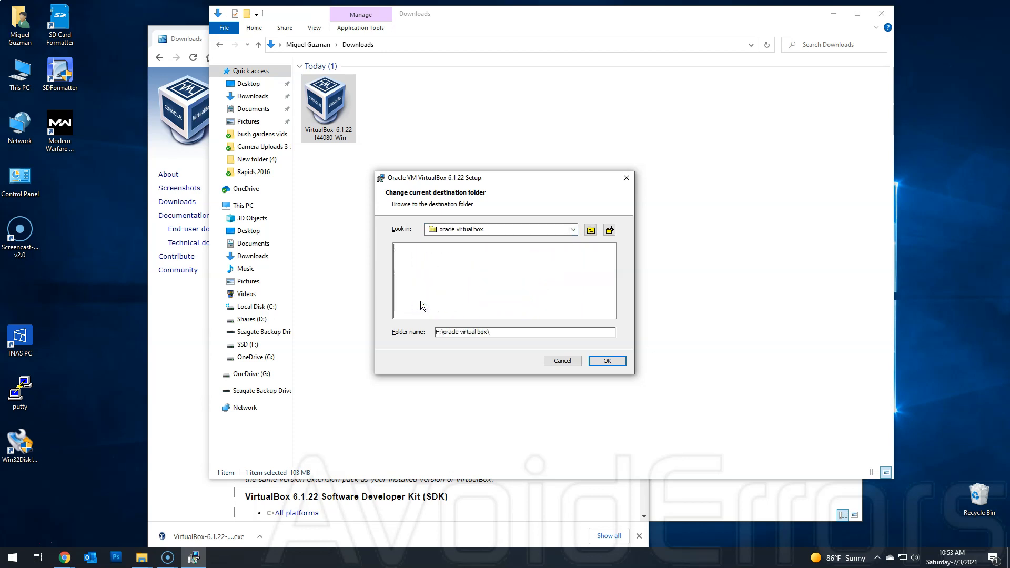
left_click(606, 360)
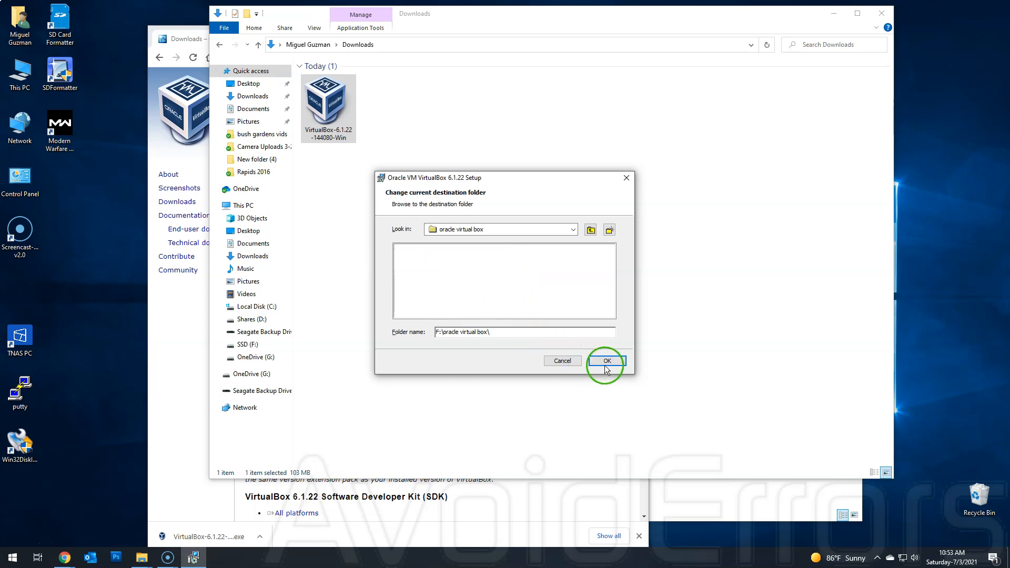
left_click(604, 360)
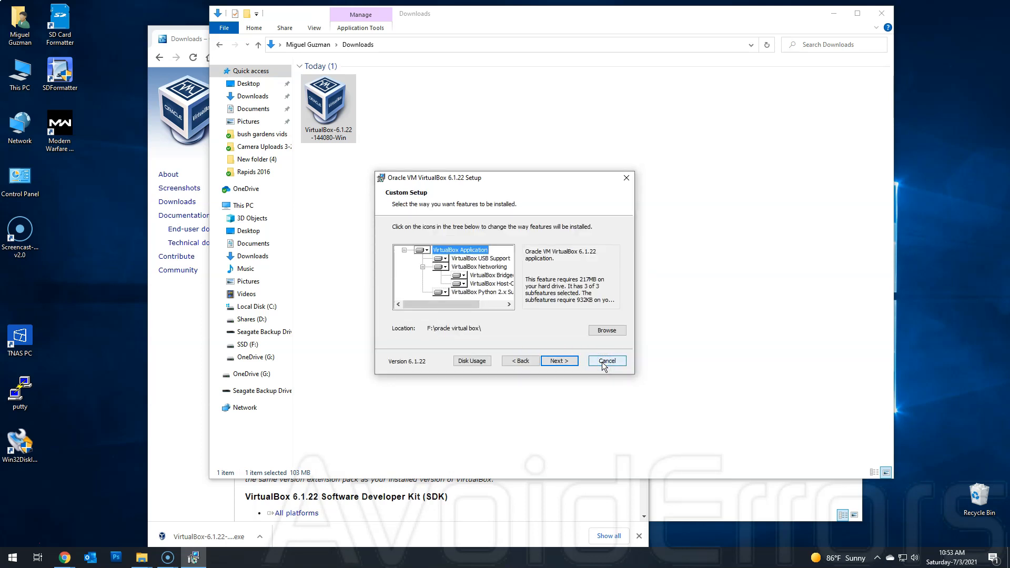
mouse_move(558, 360)
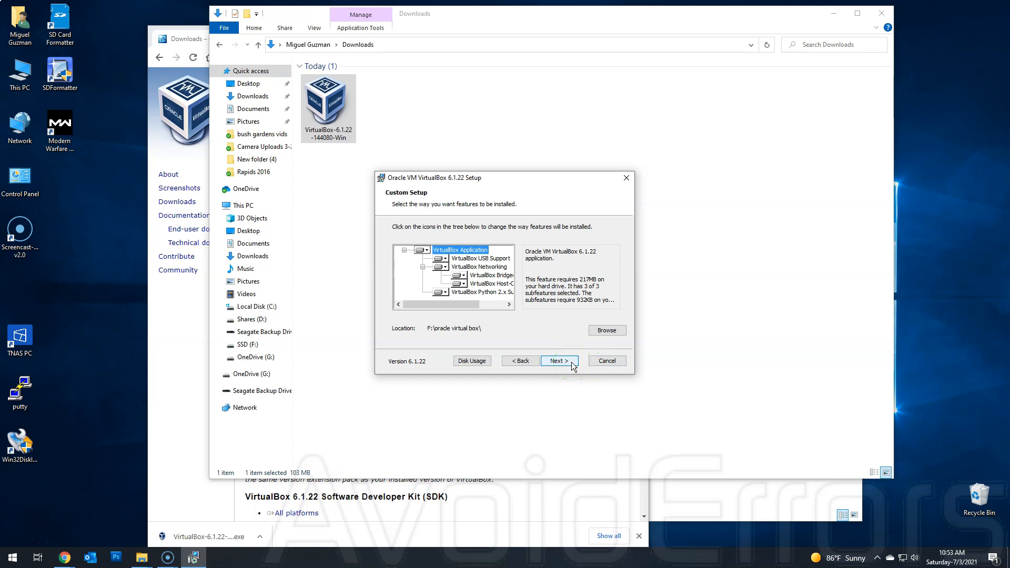
Install VirtualBox without a Quick Launch Bar shortcut and finish without starting it.
left_click(557, 360)
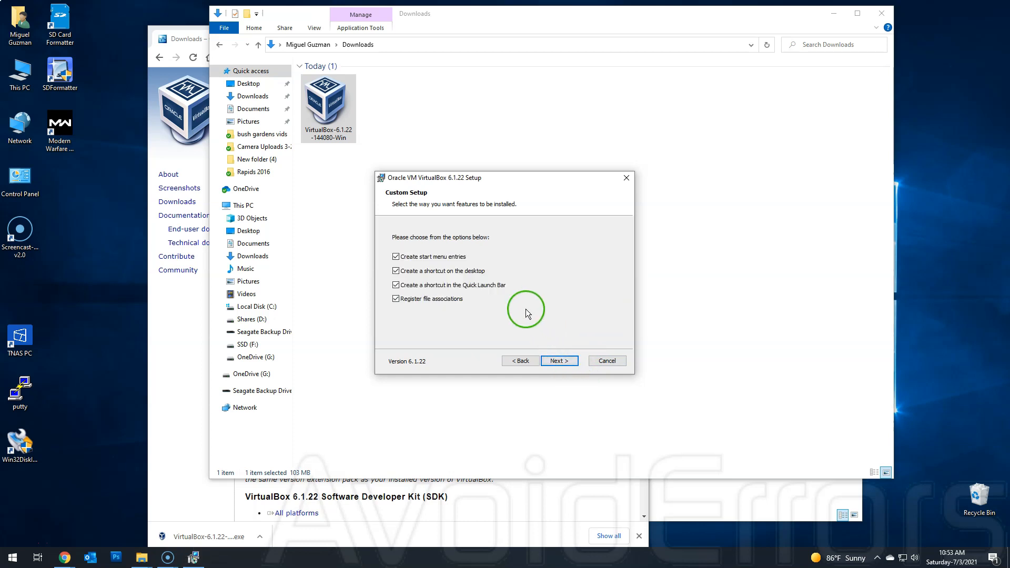
left_click(395, 285)
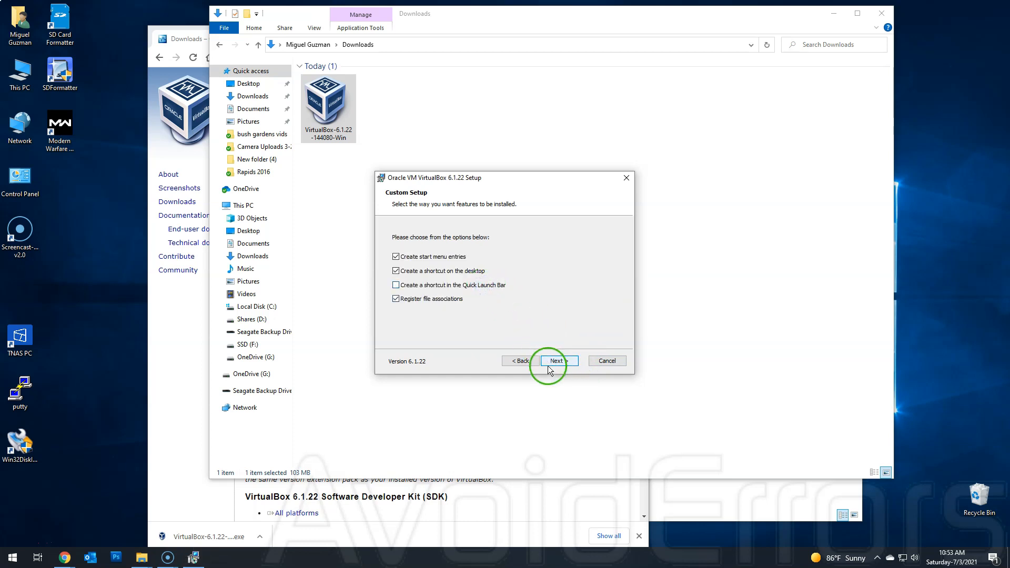
left_click(555, 359)
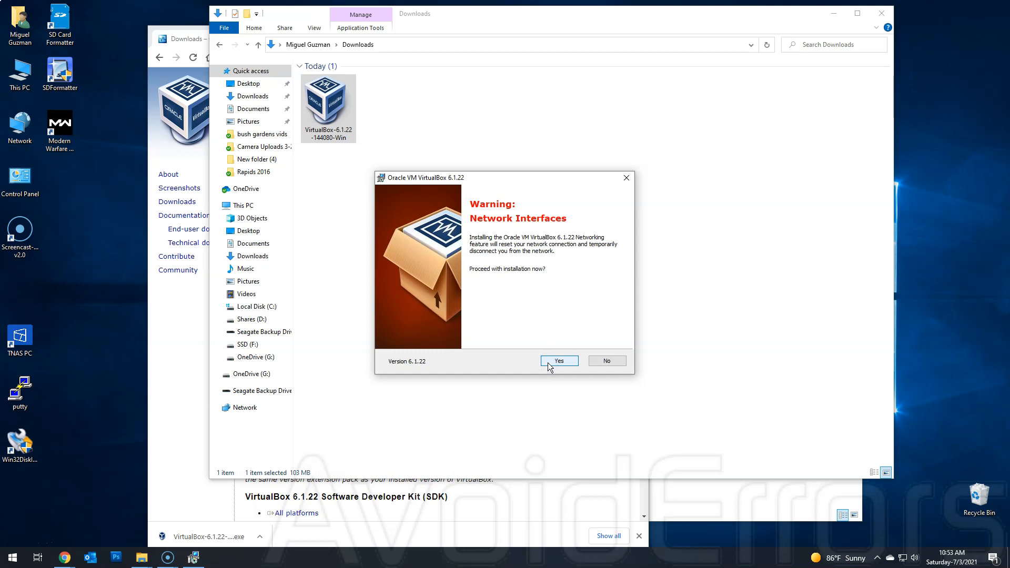
left_click(558, 360)
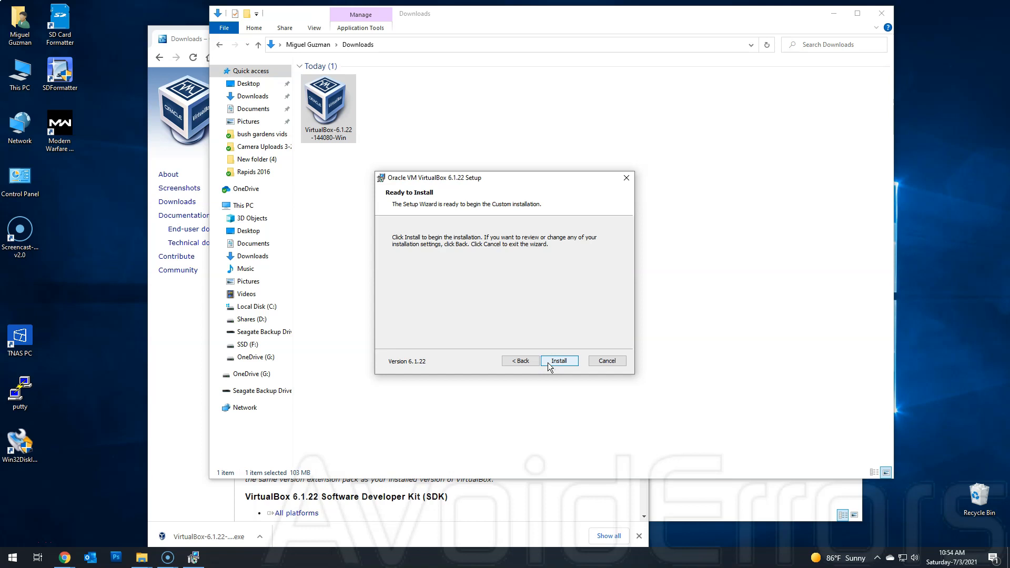
left_click(559, 360)
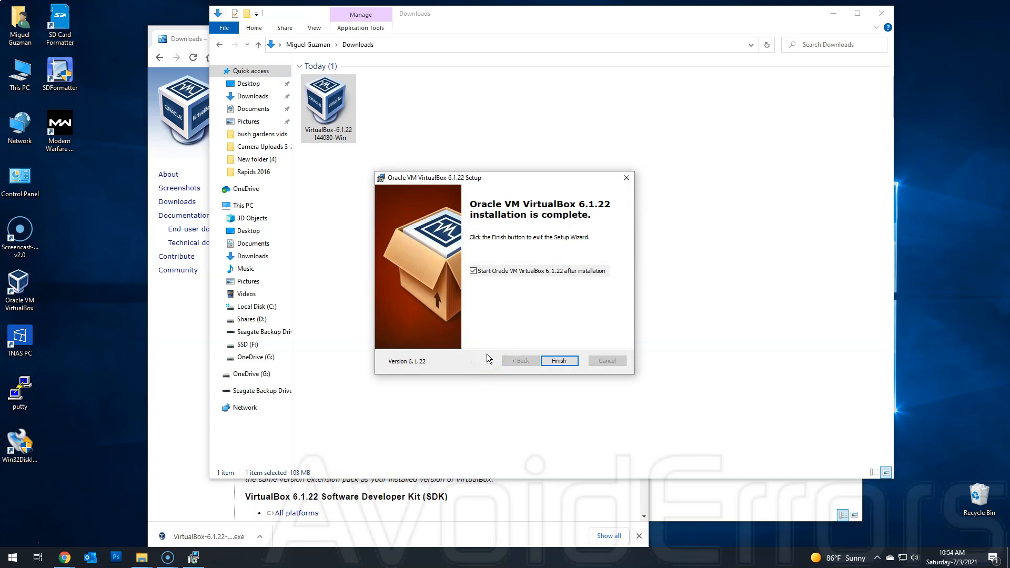
left_click(473, 270)
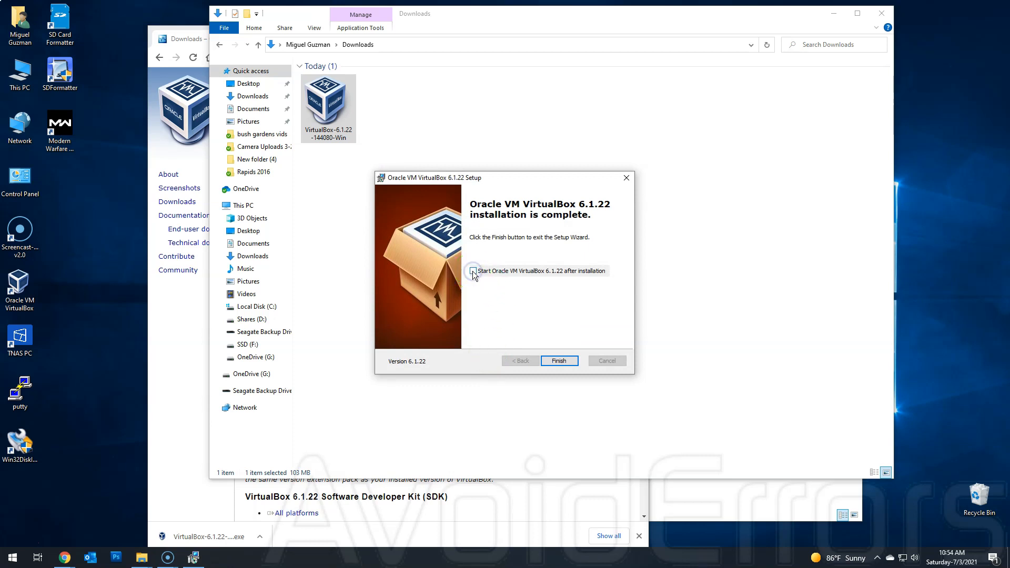
left_click(557, 360)
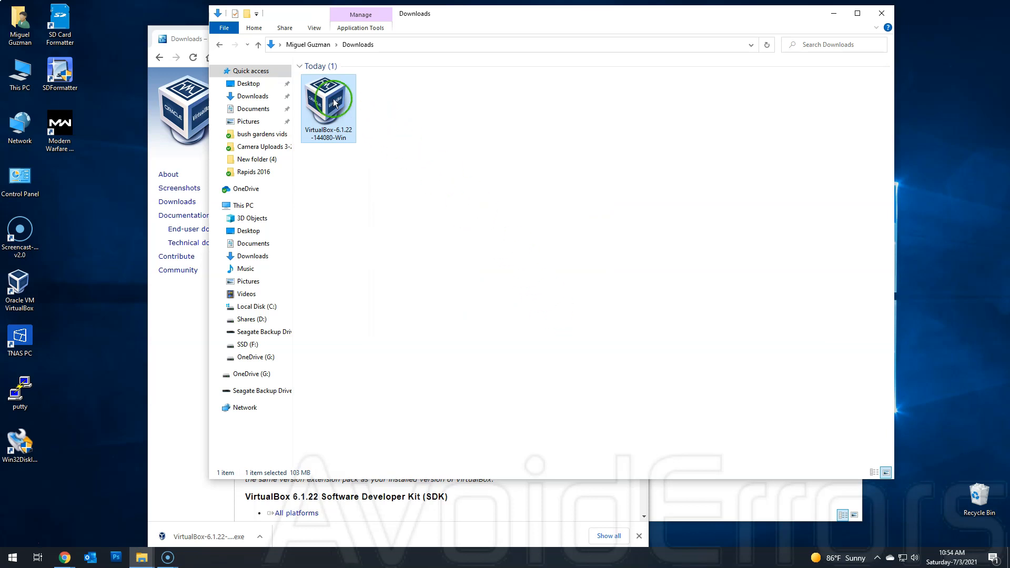
Delete the downloaded installer, then close the browser and the ISO folder window.
right_click(328, 103)
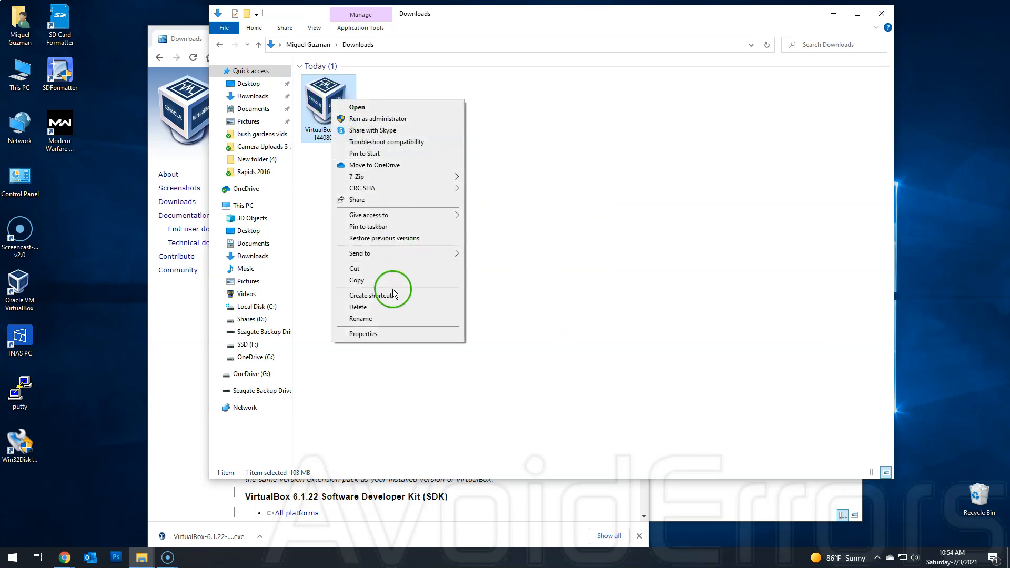
left_click(357, 306)
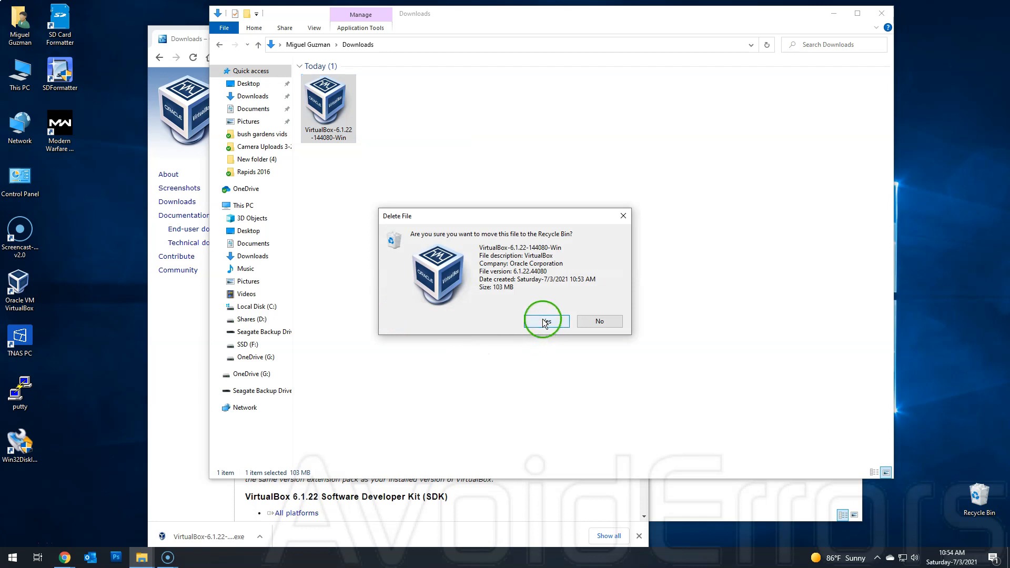
left_click(544, 321)
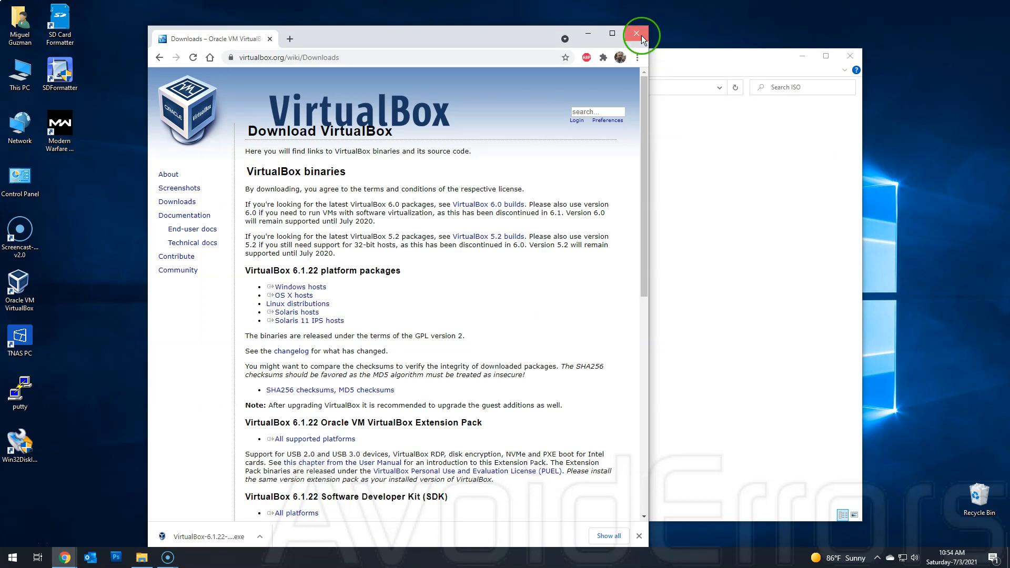
left_click(636, 34)
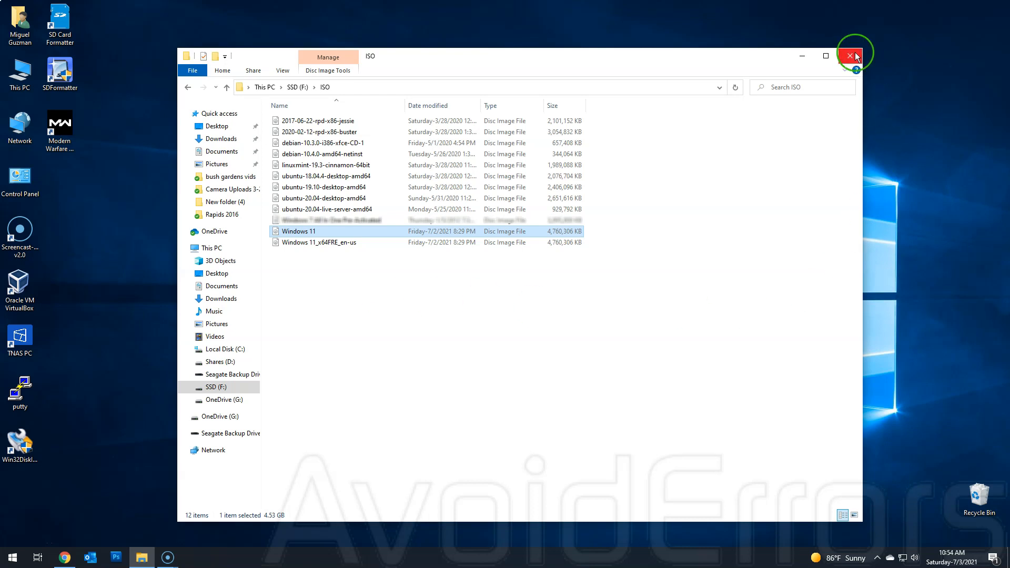
left_click(850, 56)
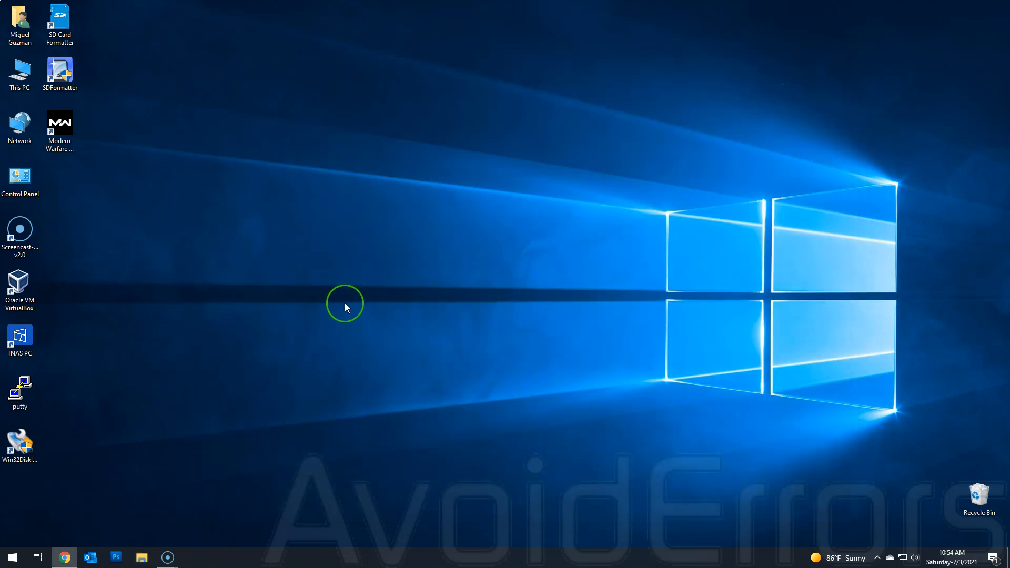
Launch VirtualBox Manager from the desktop shortcut and start the new virtual machine wizard.
left_click(20, 291)
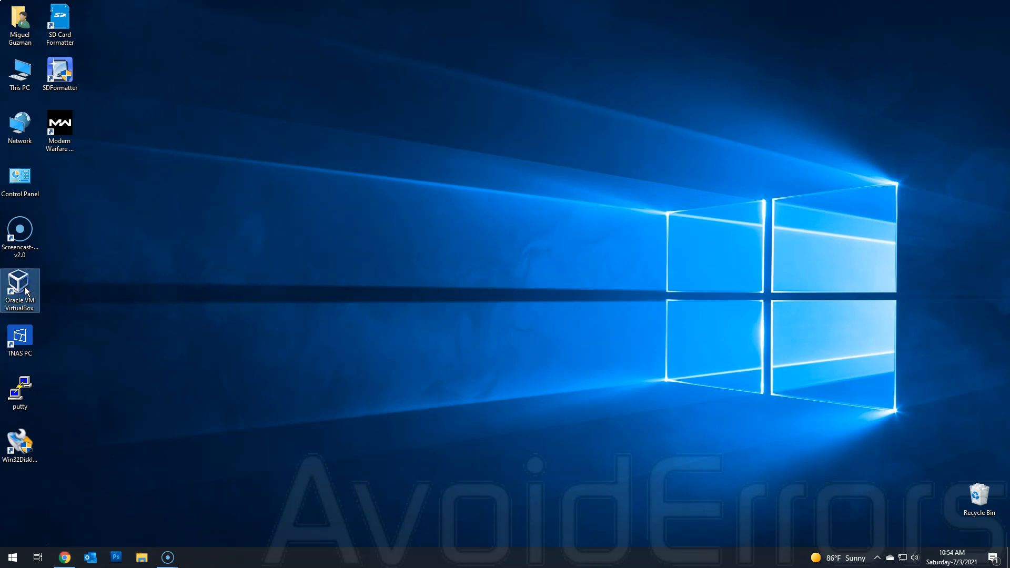
double_click(19, 291)
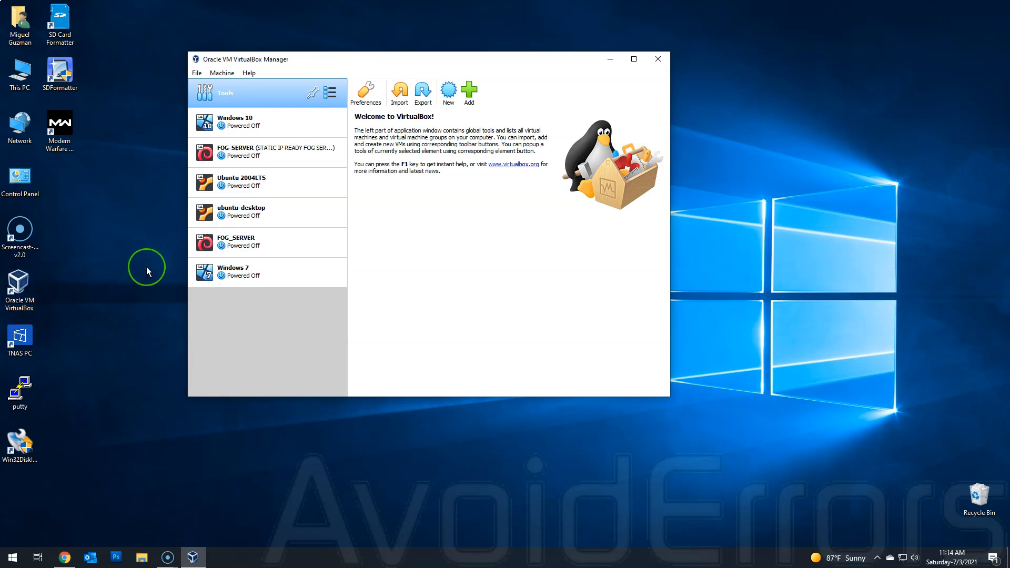
mouse_move(178, 127)
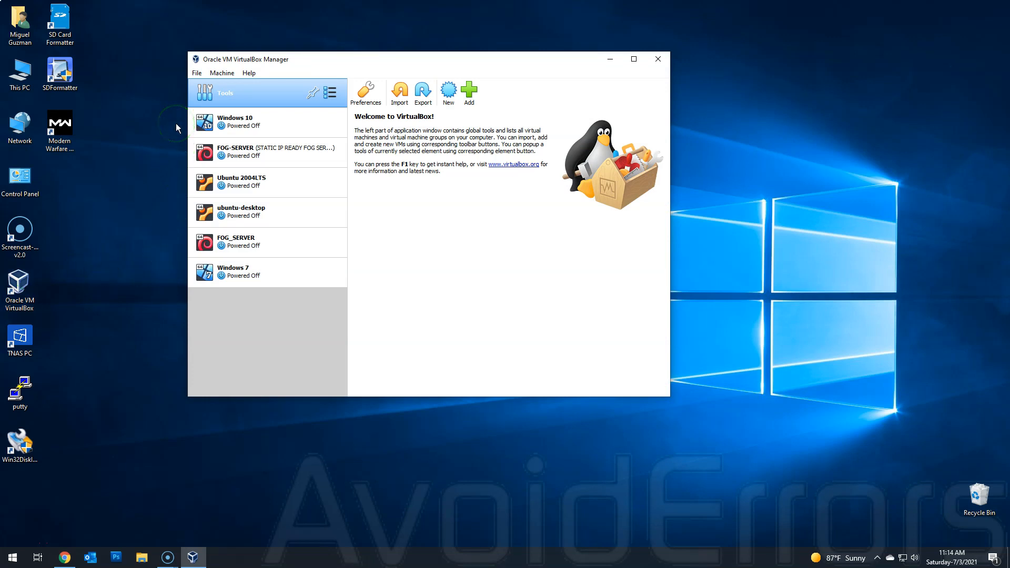
mouse_move(446, 81)
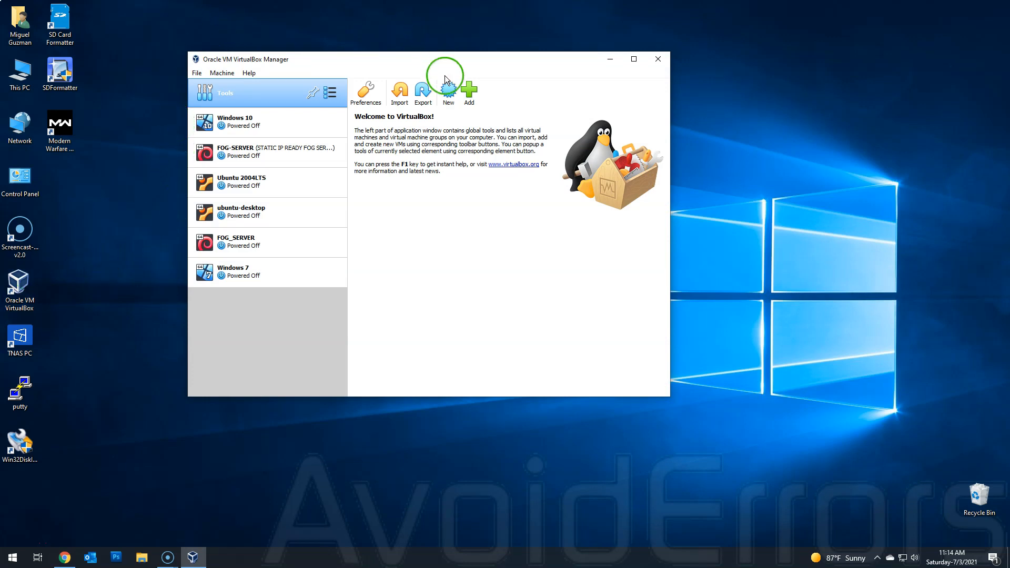
left_click(448, 90)
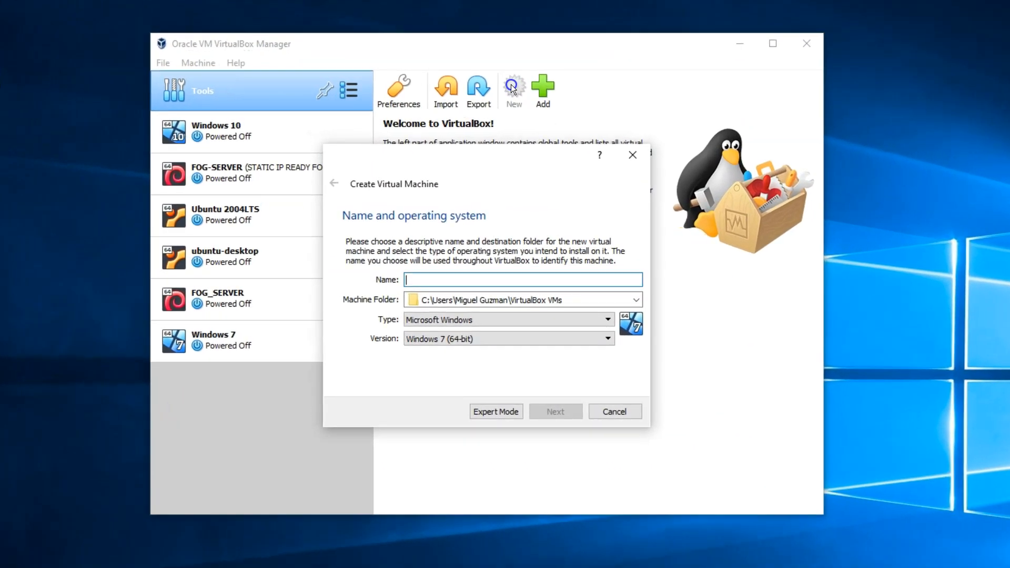
Name the machine Windows-11, store it in F:\Windows 11 and set version Windows 10 (64-bit).
type("Win")
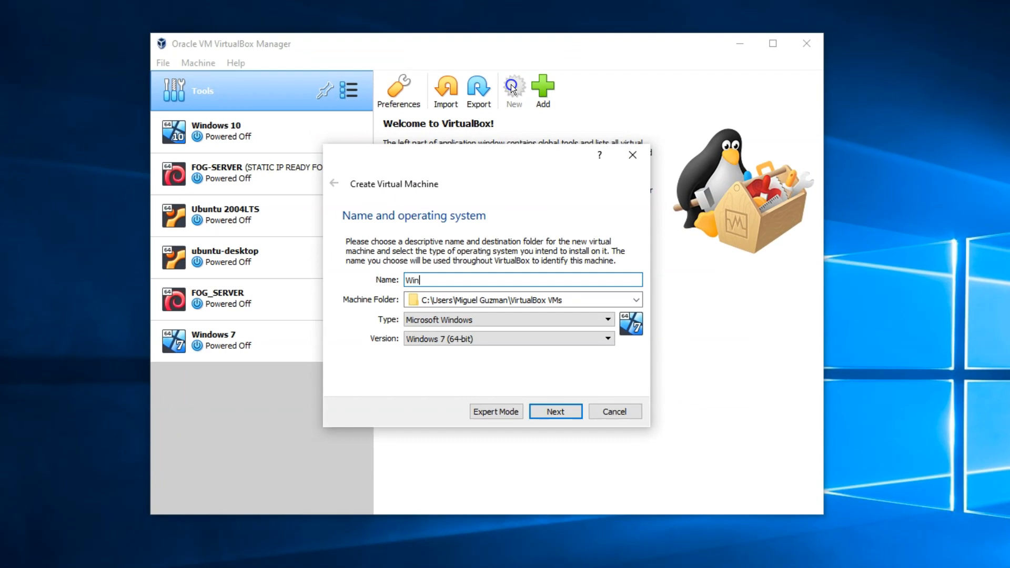
left_click(635, 299)
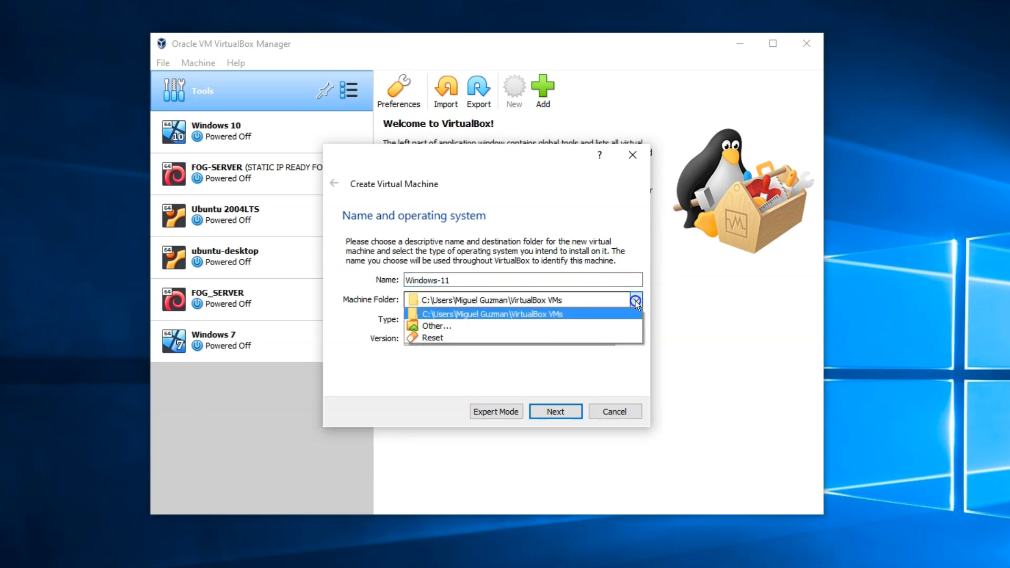
left_click(436, 326)
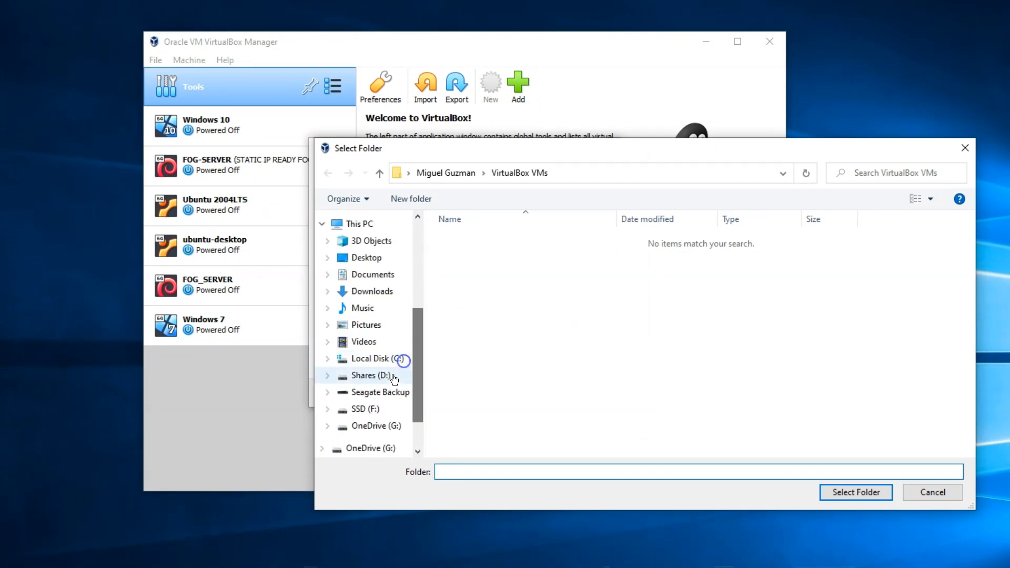
left_click(371, 409)
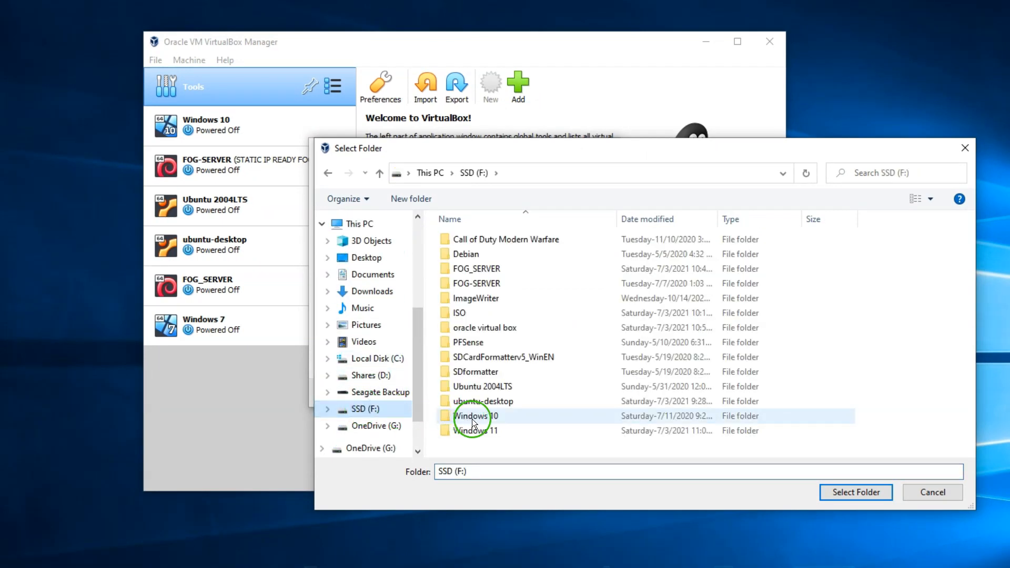
mouse_move(475, 430)
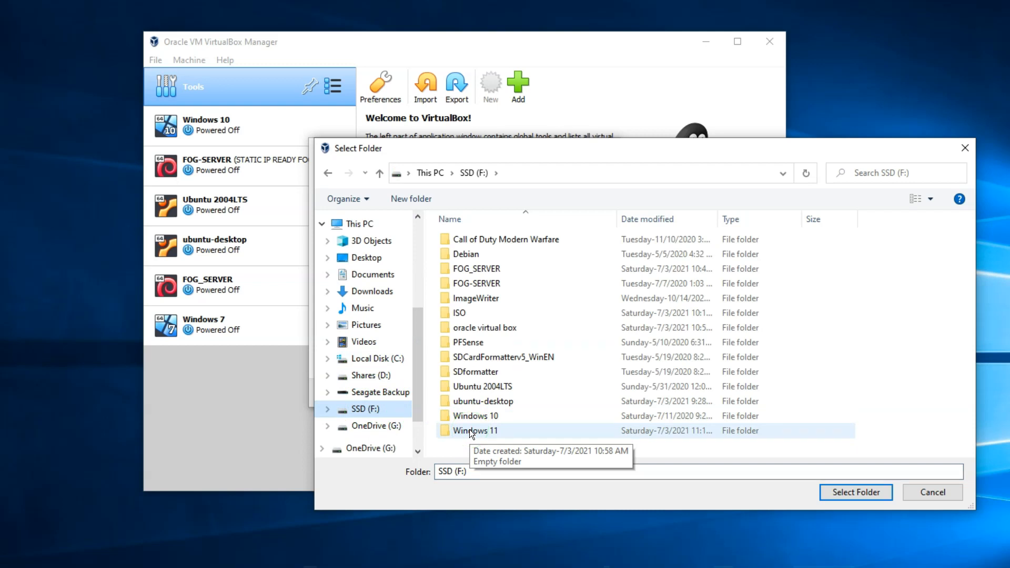
double_click(475, 430)
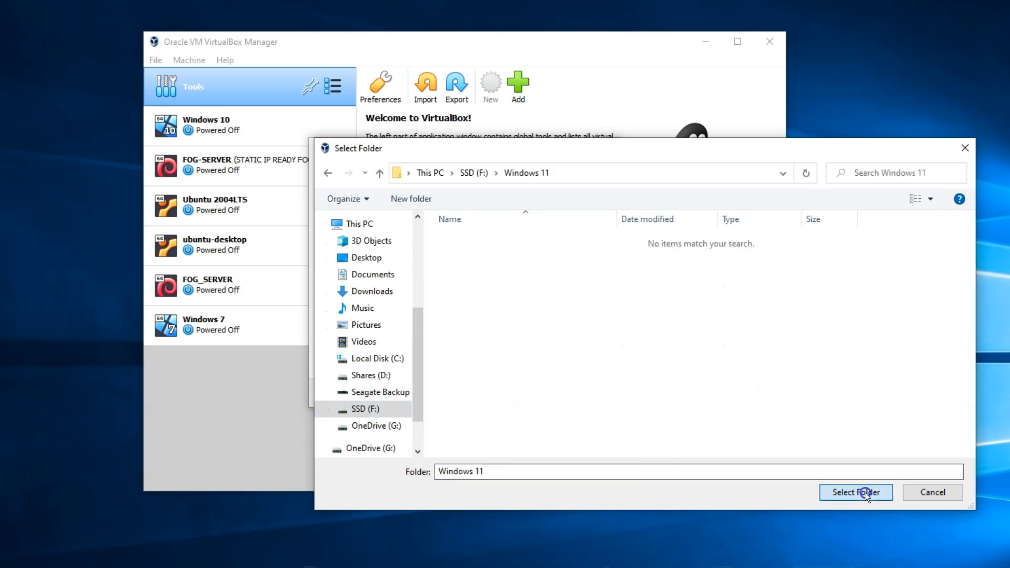
left_click(855, 493)
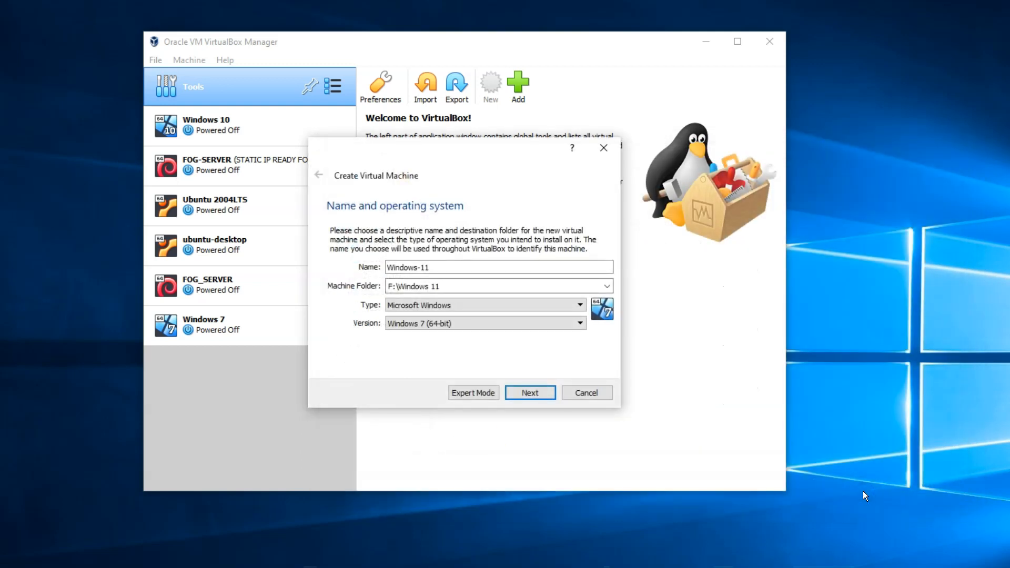
mouse_move(576, 350)
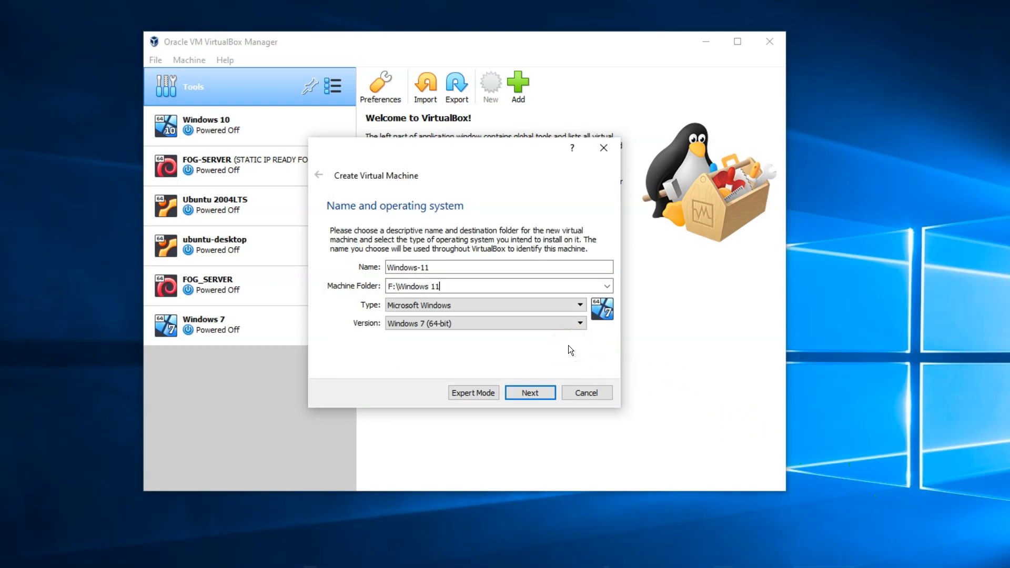
left_click(579, 323)
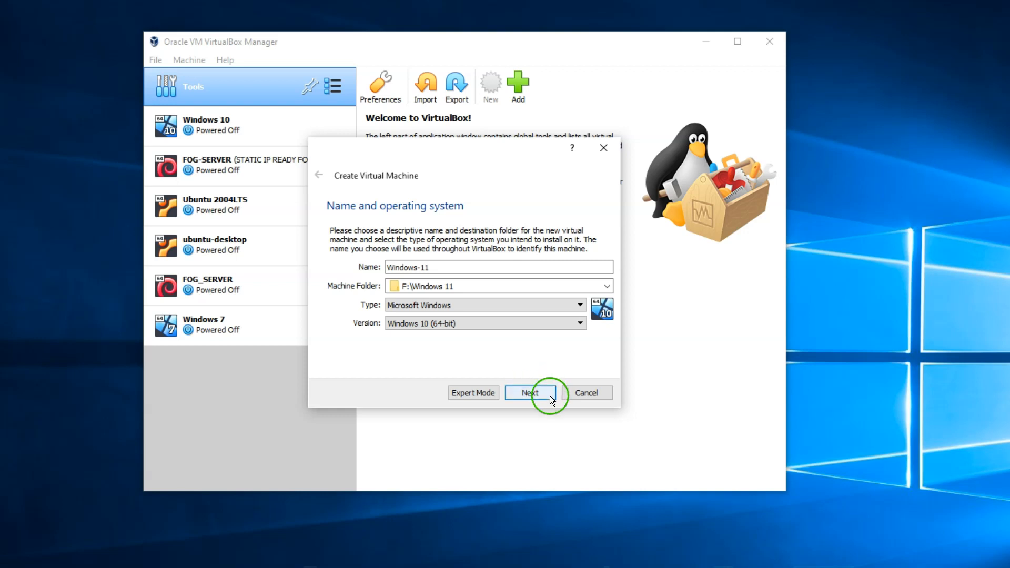
Give the machine 4096 MB memory and an 80 GB dynamically allocated VDI disk.
left_click(529, 392)
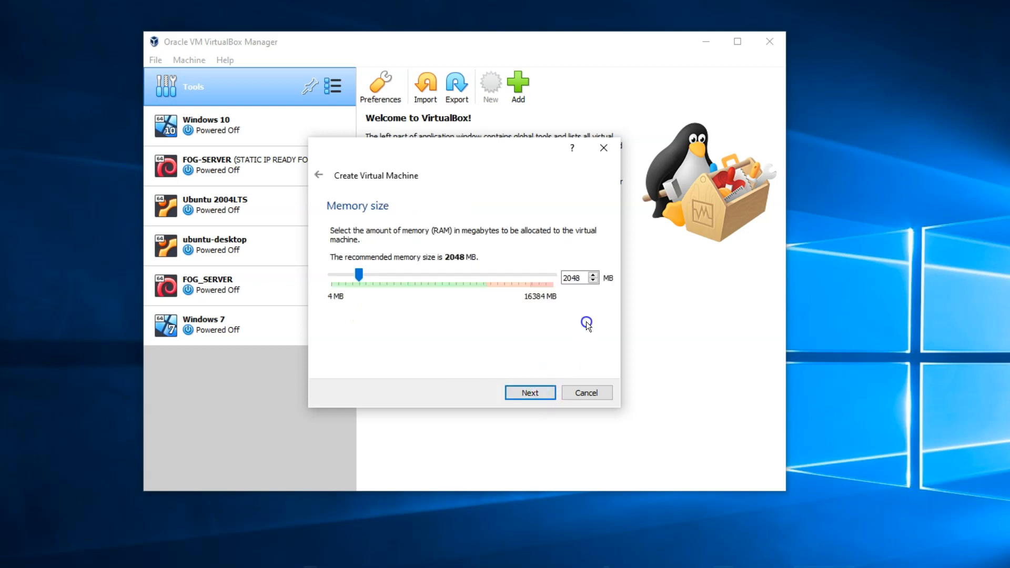
triple_click(573, 277)
type("4096")
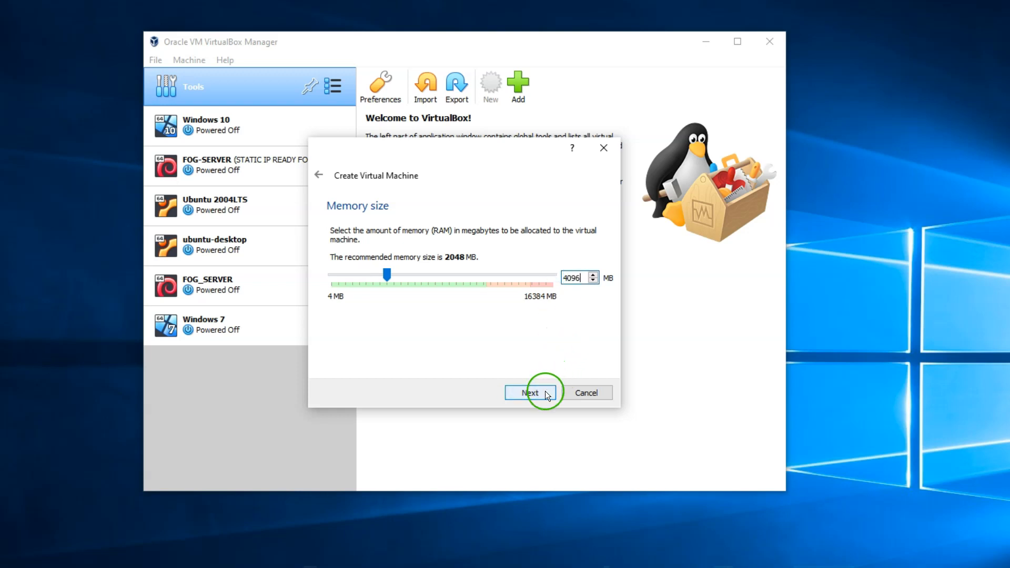
left_click(529, 393)
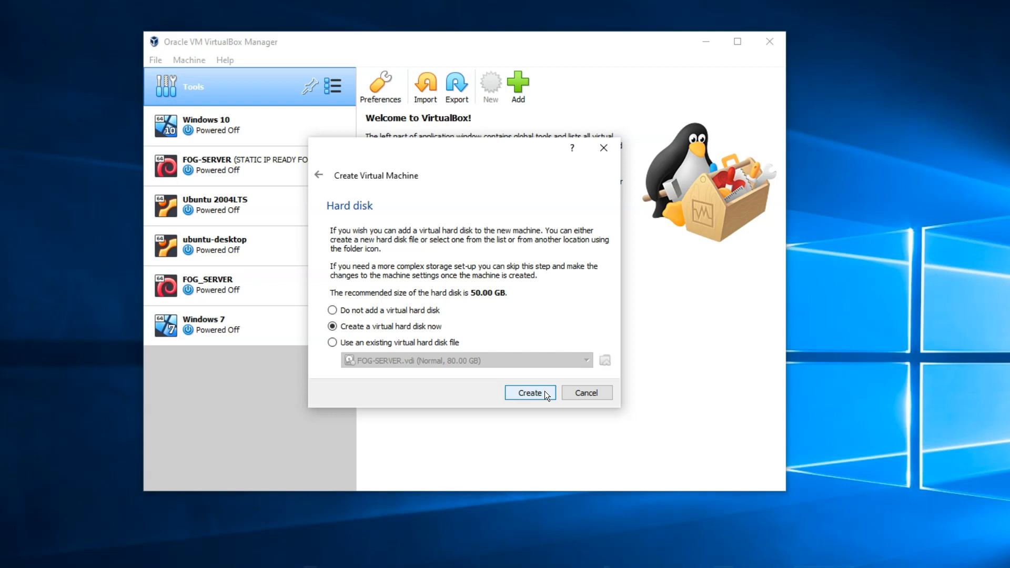
left_click(529, 392)
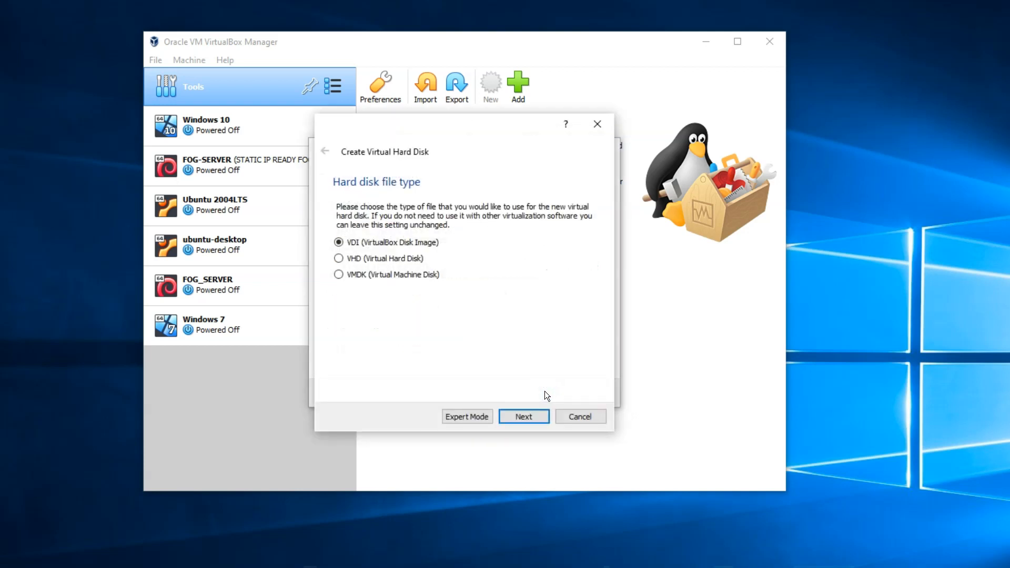
left_click(523, 417)
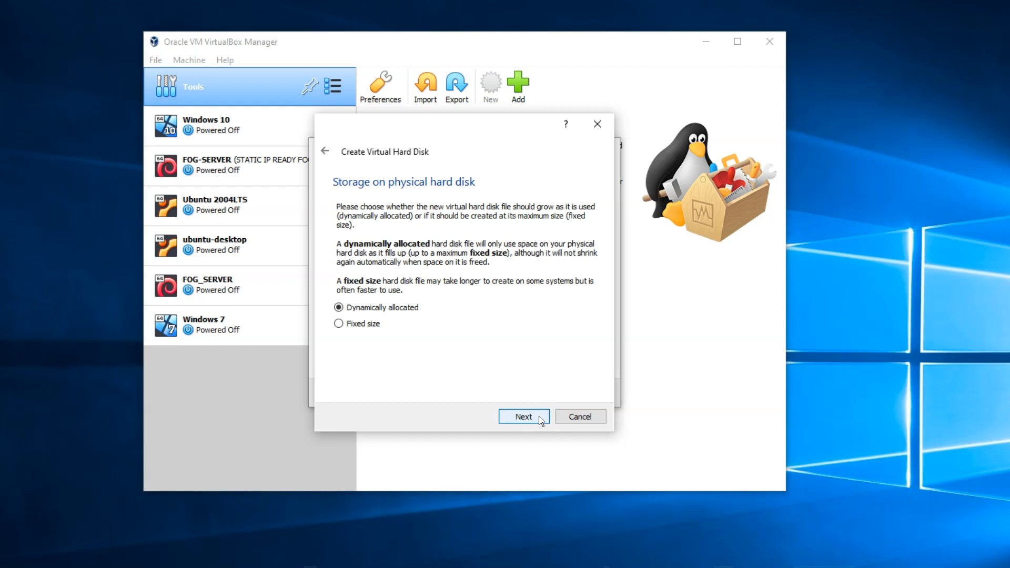
left_click(522, 417)
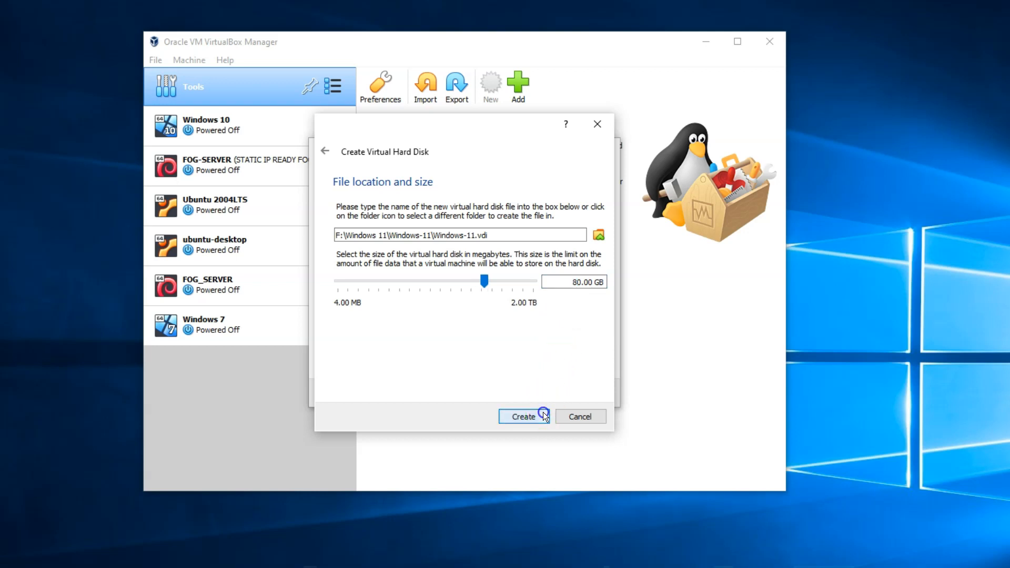
left_click(524, 416)
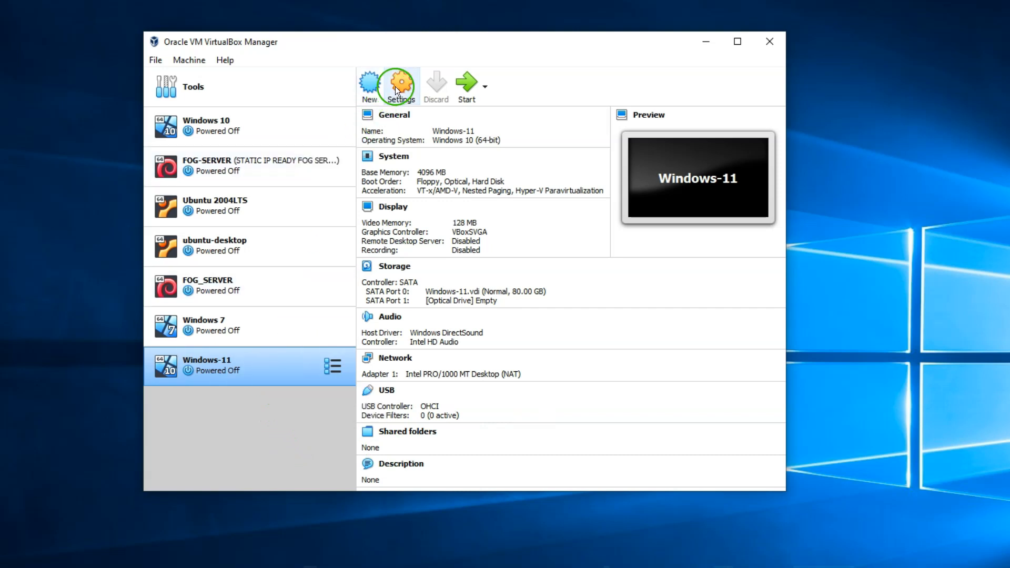
Attach Windows 11.iso to the Windows-11 machine's empty optical drive in Storage settings.
left_click(400, 85)
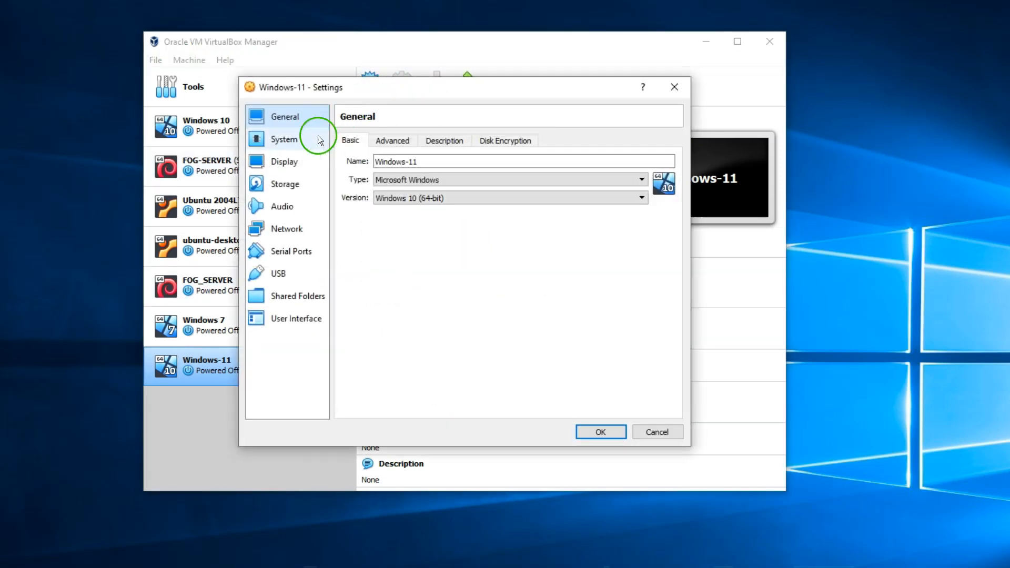
mouse_move(309, 190)
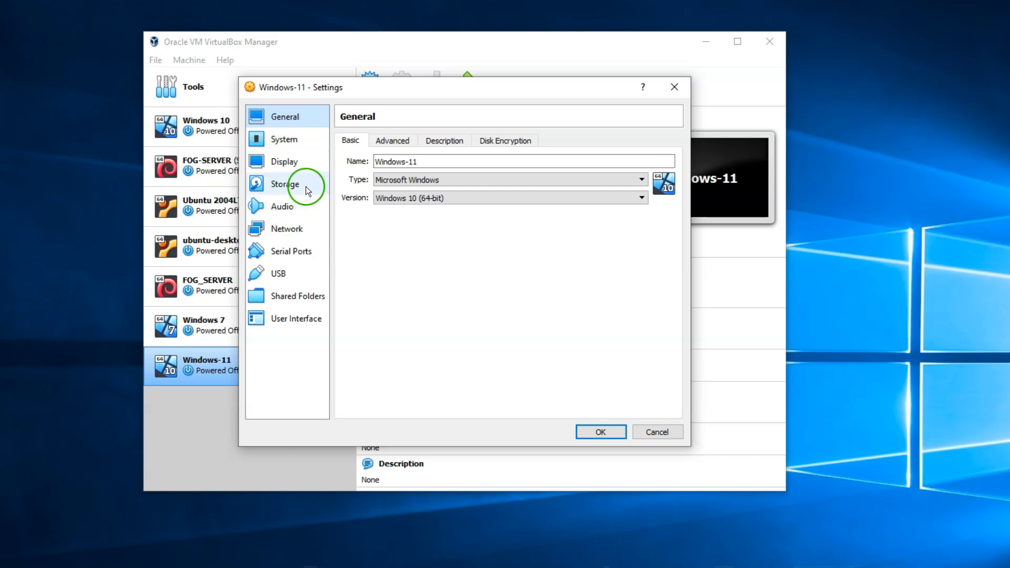
left_click(284, 183)
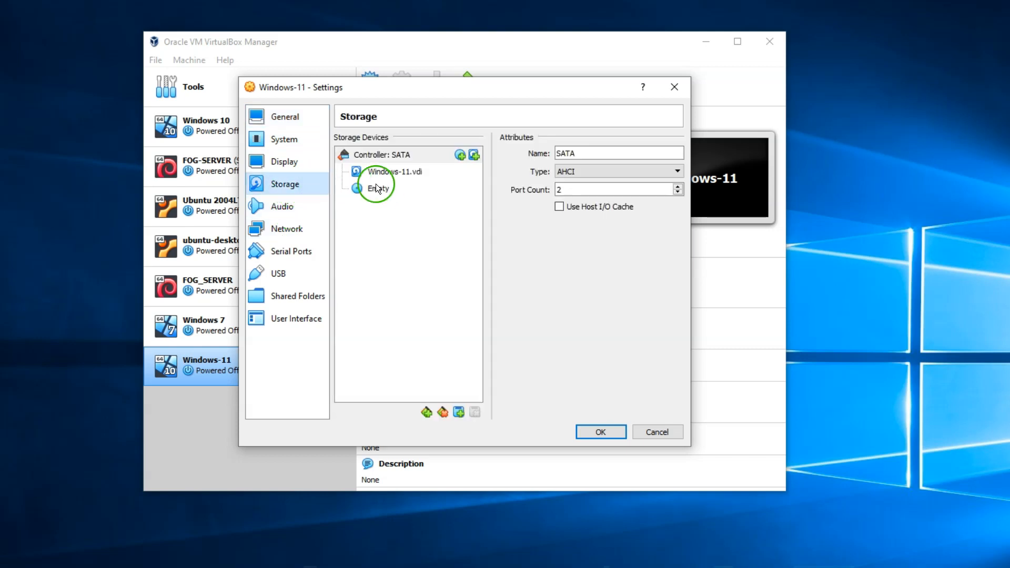
left_click(378, 189)
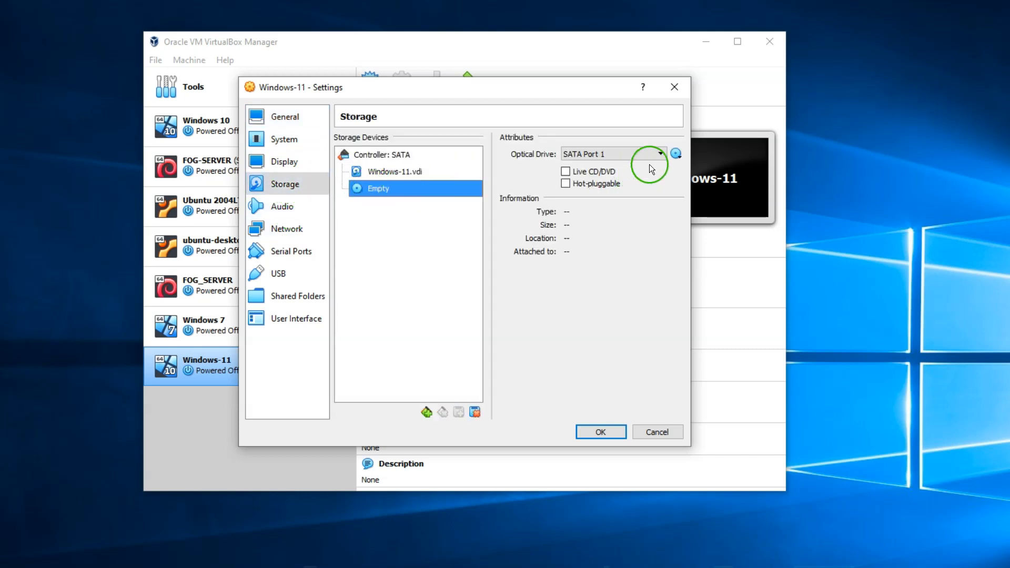
left_click(675, 154)
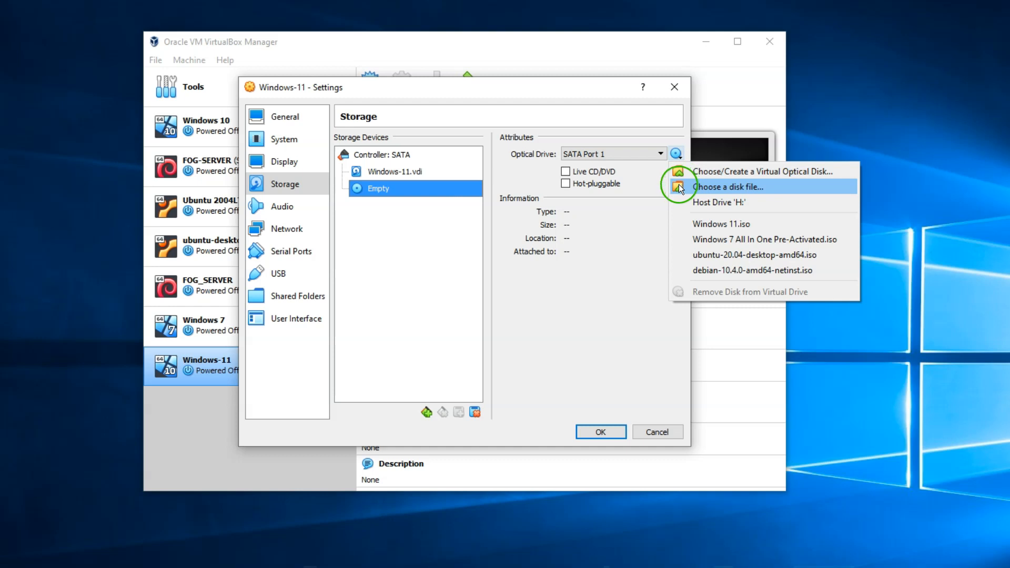
left_click(727, 187)
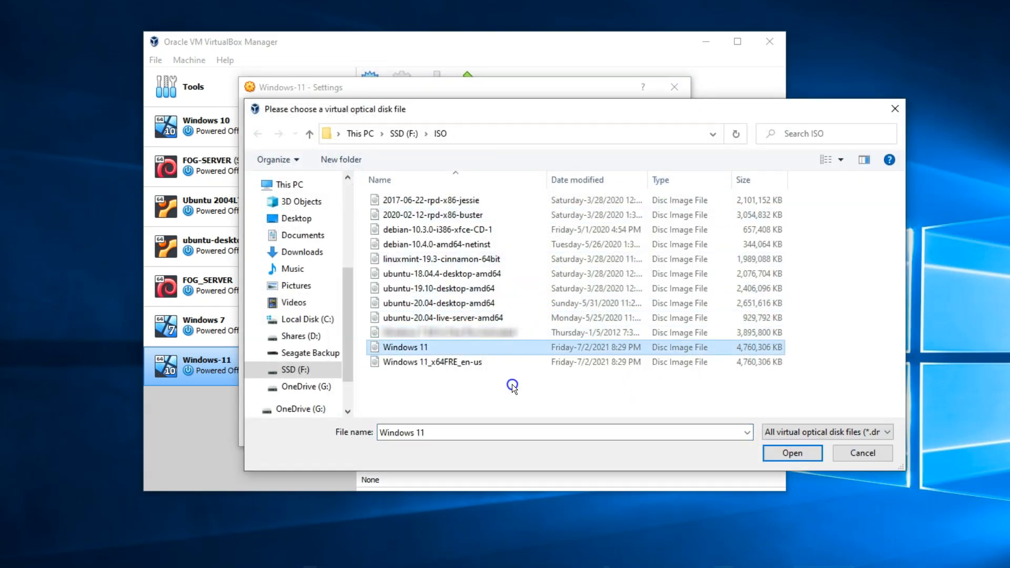
left_click(791, 452)
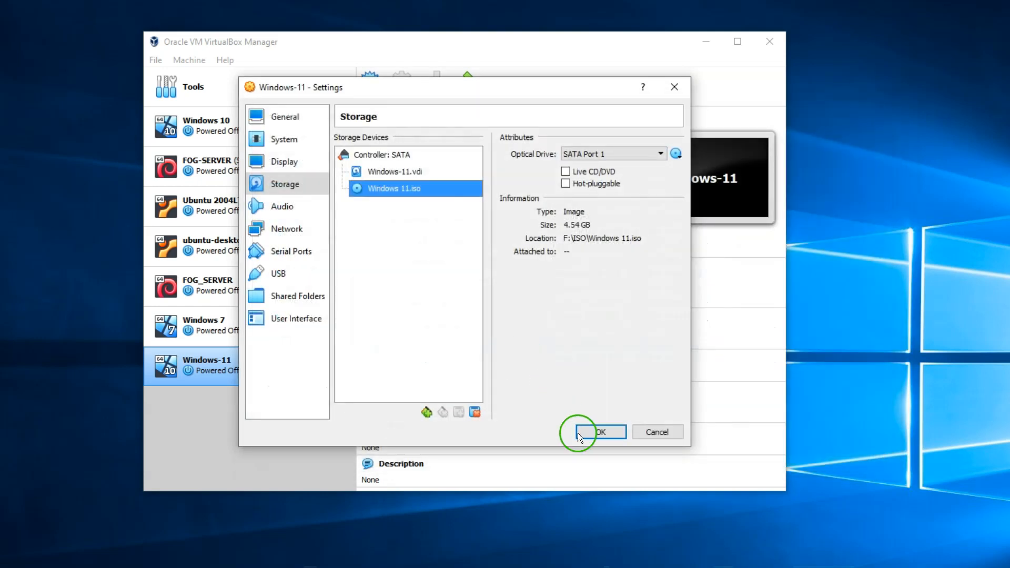
left_click(598, 431)
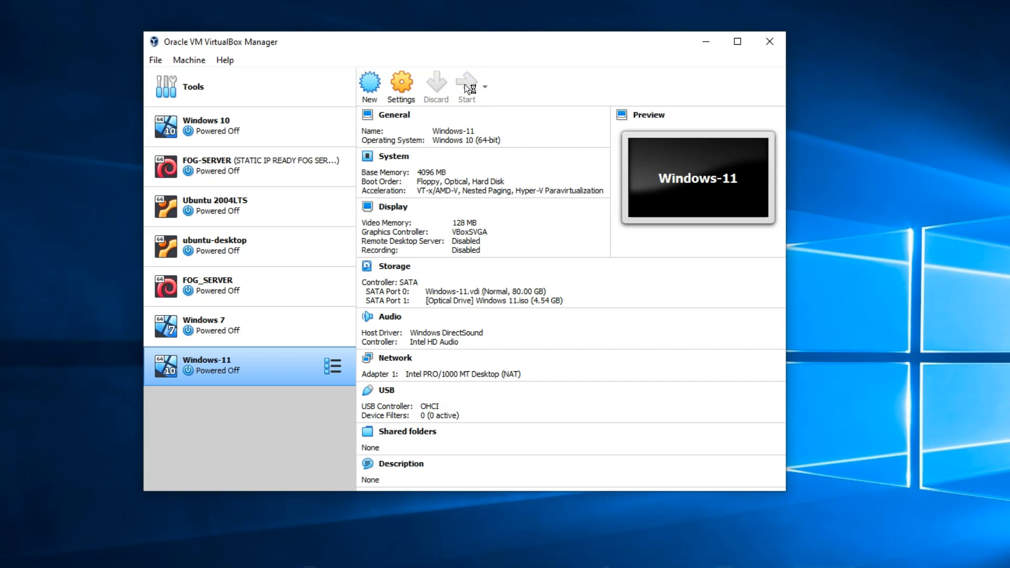
Start the Windows-11 VM booting from the Windows 11.iso start-up disk into Windows Setup.
left_click(466, 85)
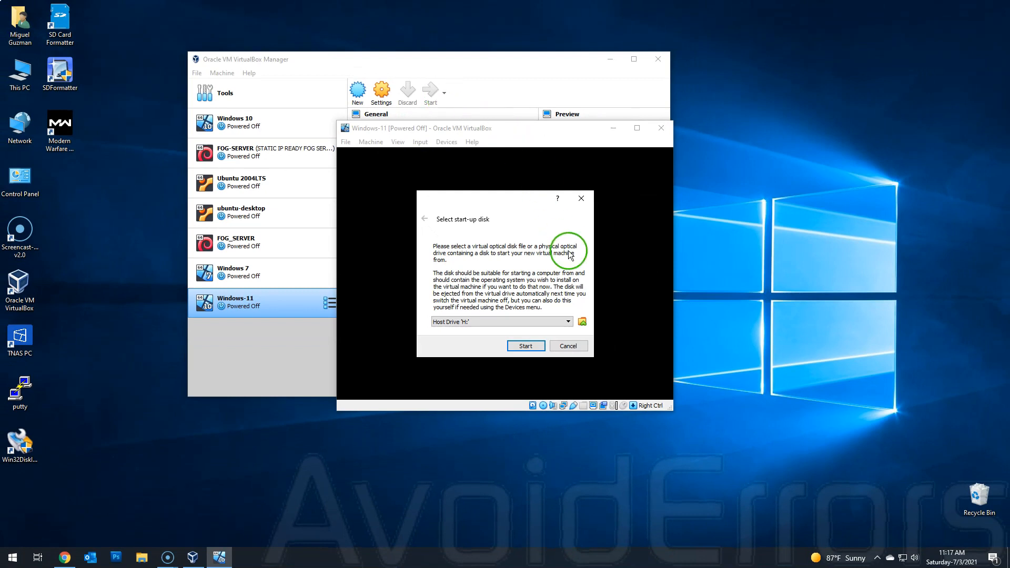
left_click(568, 322)
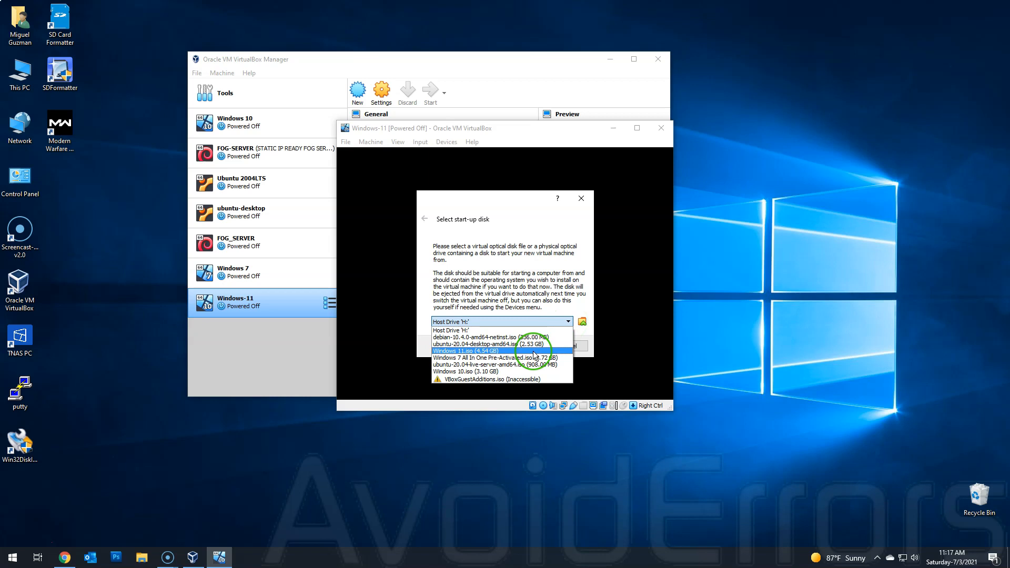
left_click(464, 352)
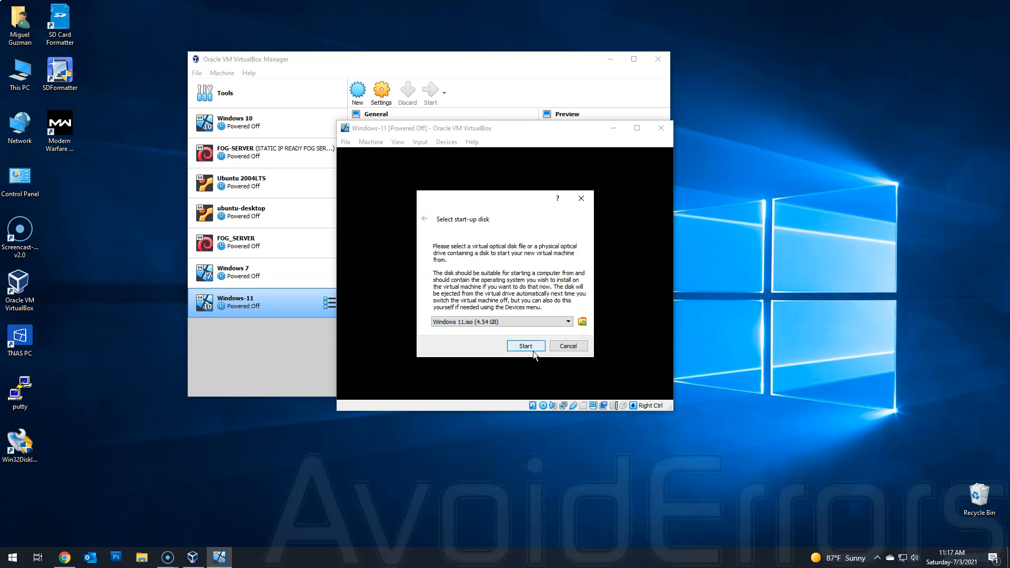
left_click(525, 346)
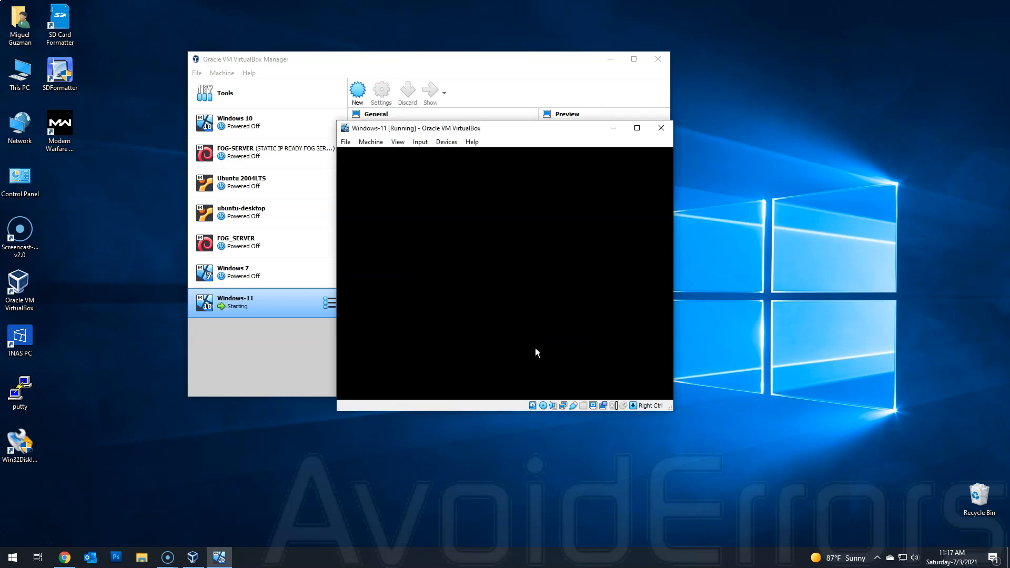
left_click(637, 127)
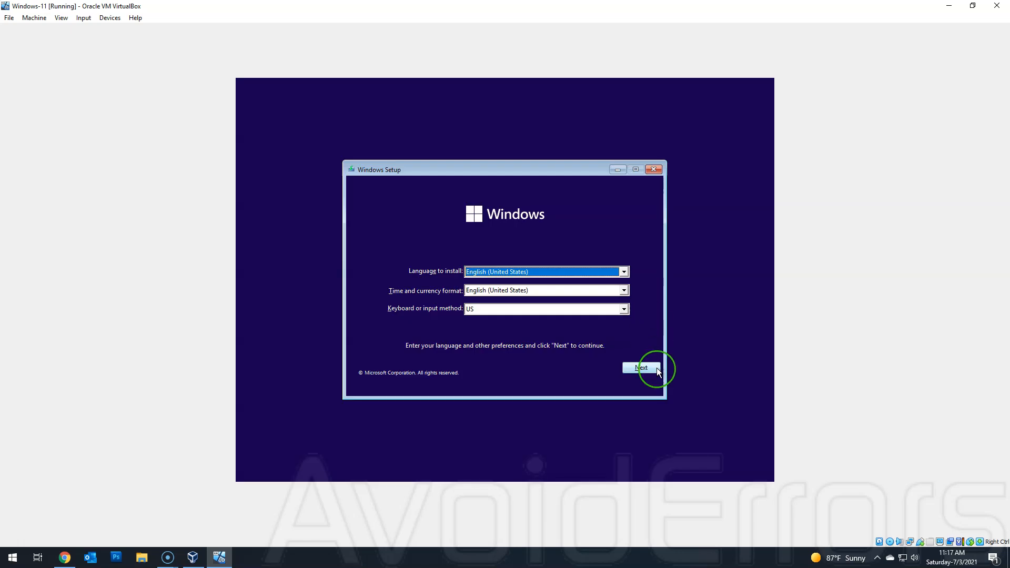
Keep English (United States), begin Install now and continue without a product key.
left_click(639, 367)
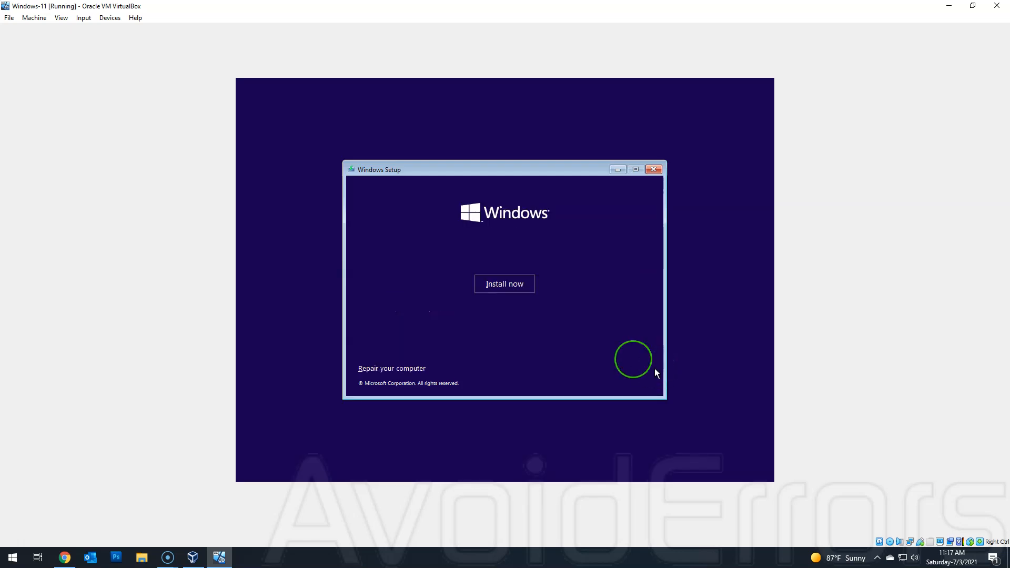
left_click(504, 283)
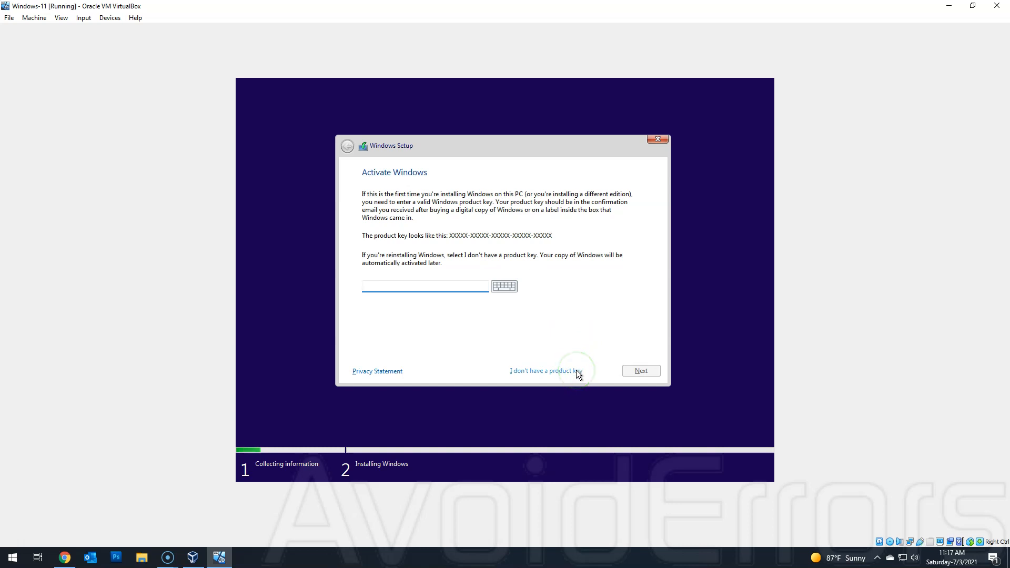
left_click(545, 370)
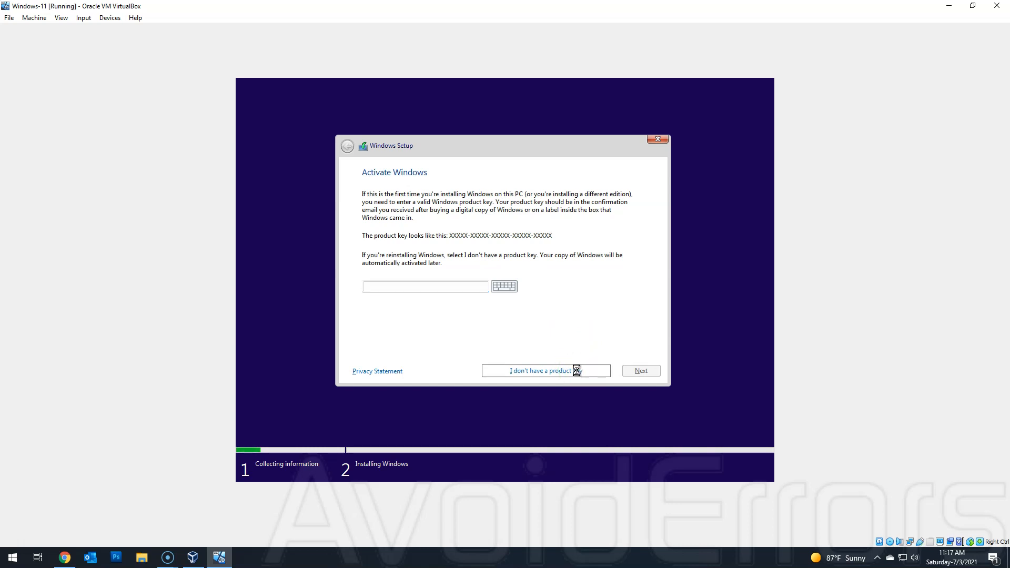
left_click(539, 371)
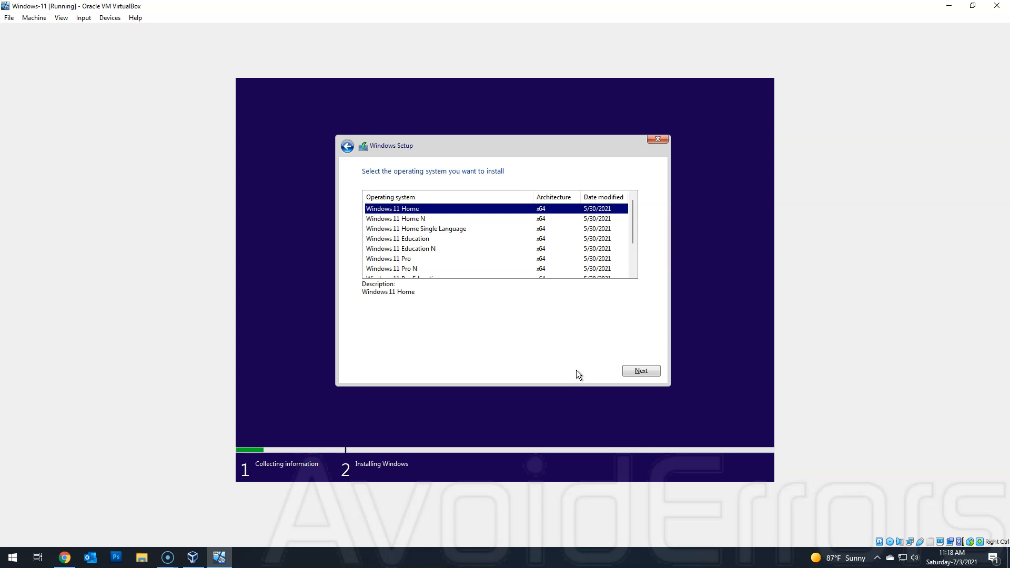
Choose the Windows 11 Pro edition and accept the Microsoft Software License Terms.
left_click(388, 259)
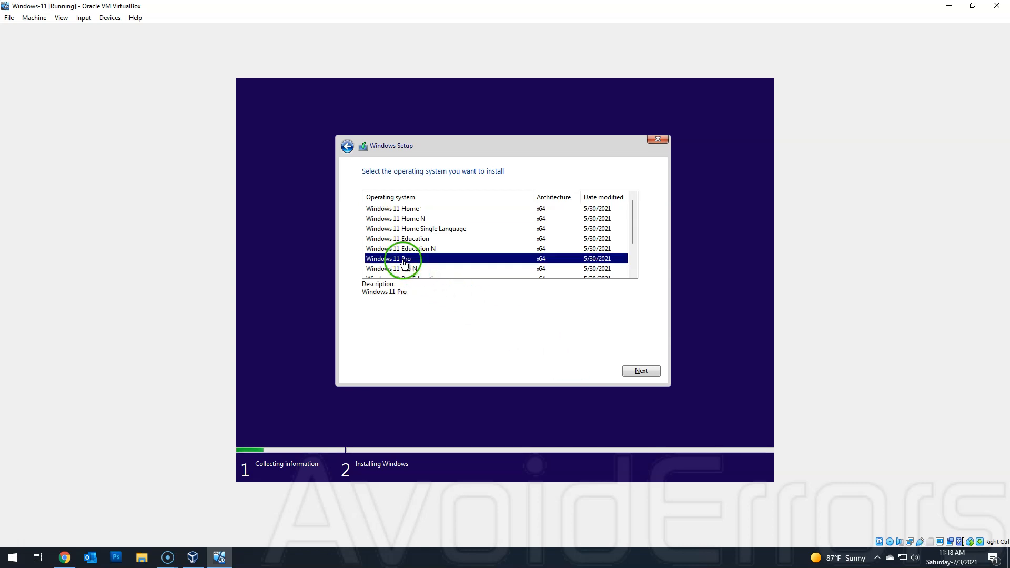
mouse_move(539, 358)
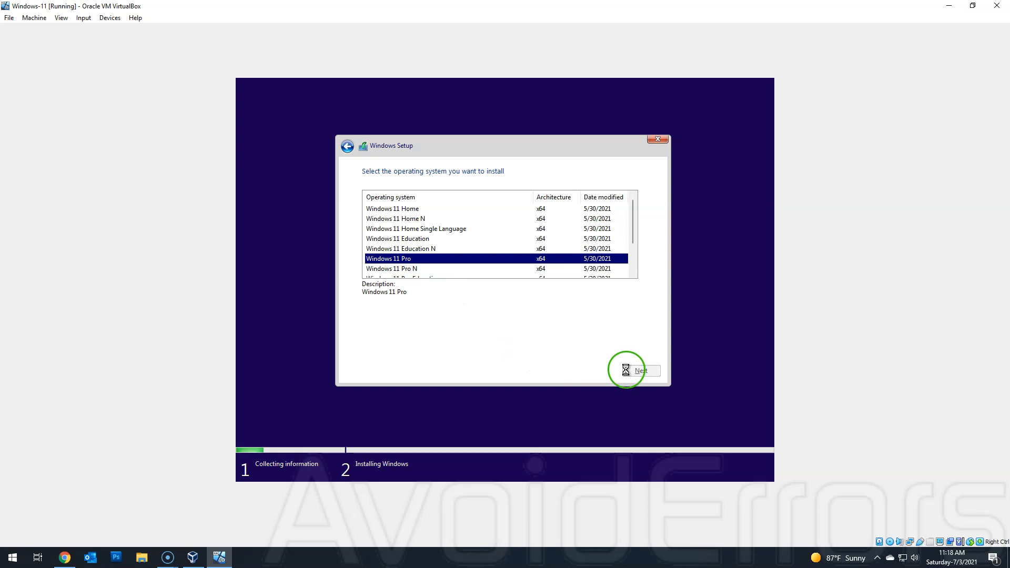
left_click(640, 371)
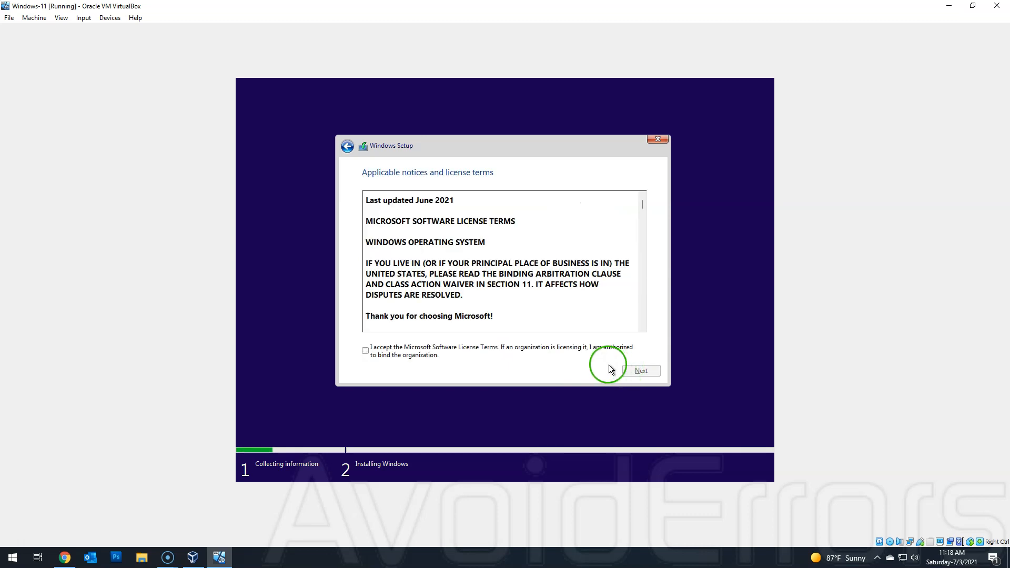
left_click(365, 350)
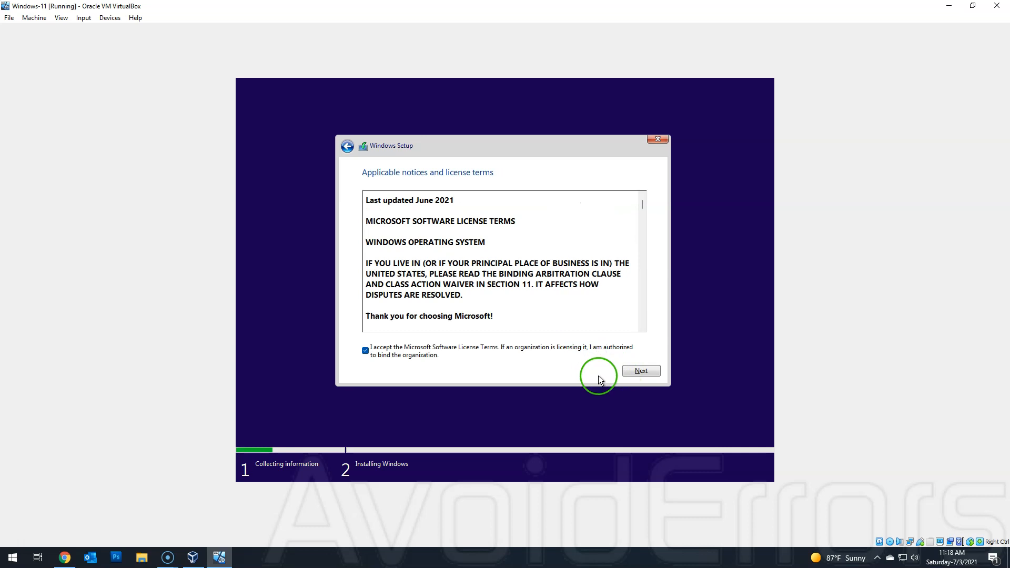
left_click(641, 370)
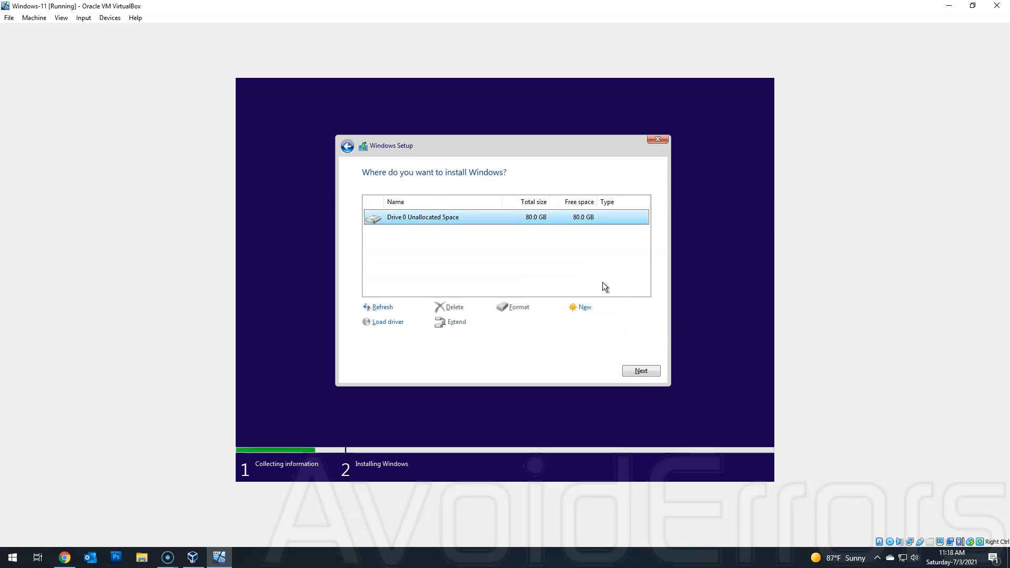
Install Windows onto Drive 0's 80 GB unallocated space and let it finish and reboot.
left_click(640, 370)
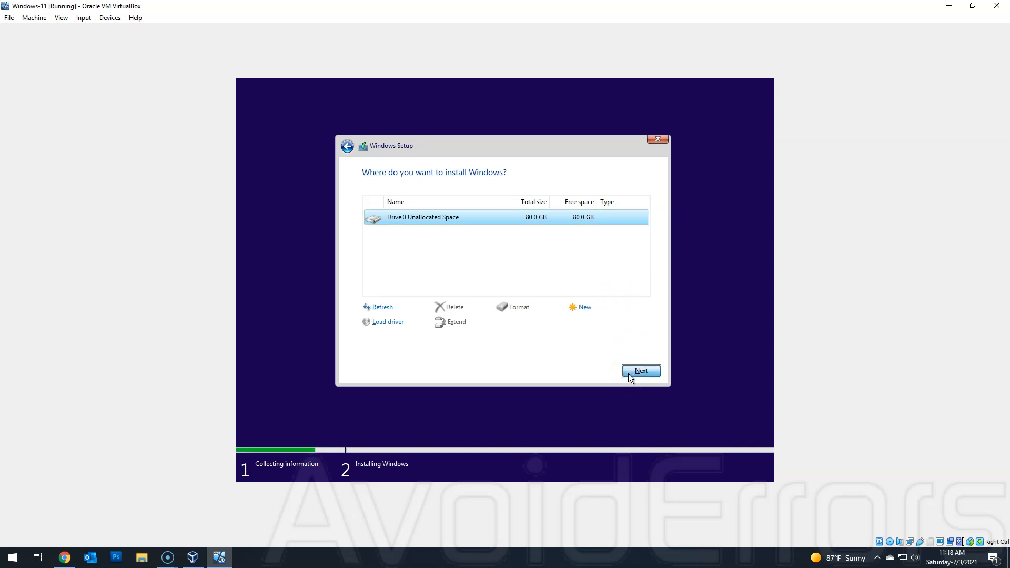
left_click(641, 370)
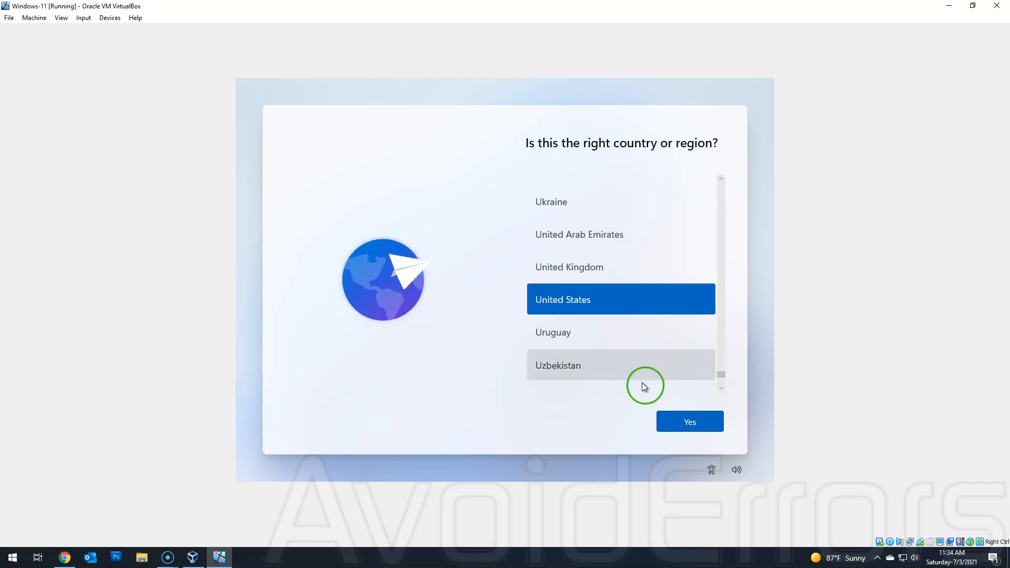
mouse_move(689, 422)
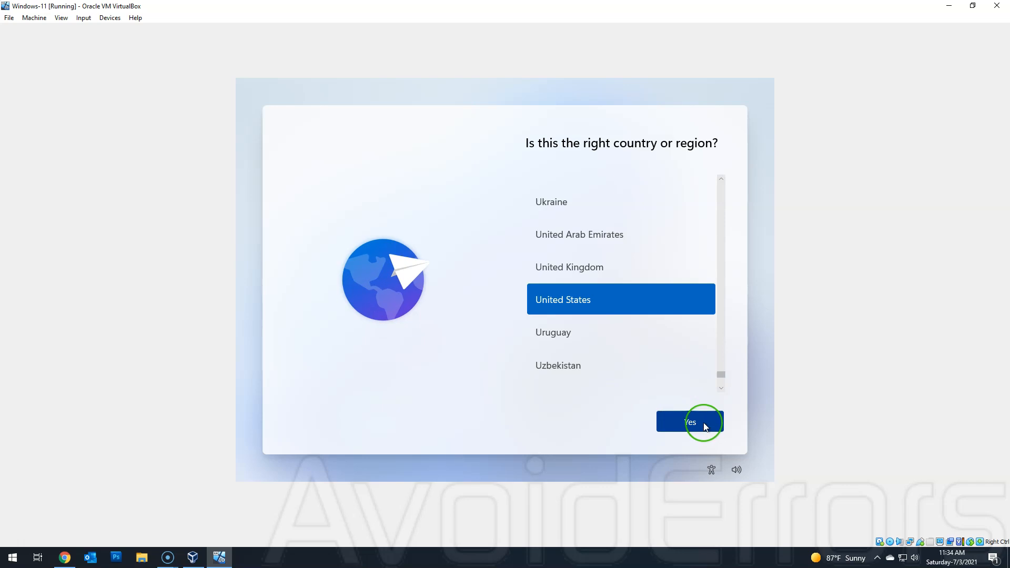
Confirm United States and the US keyboard layout, skipping a second layout.
left_click(690, 422)
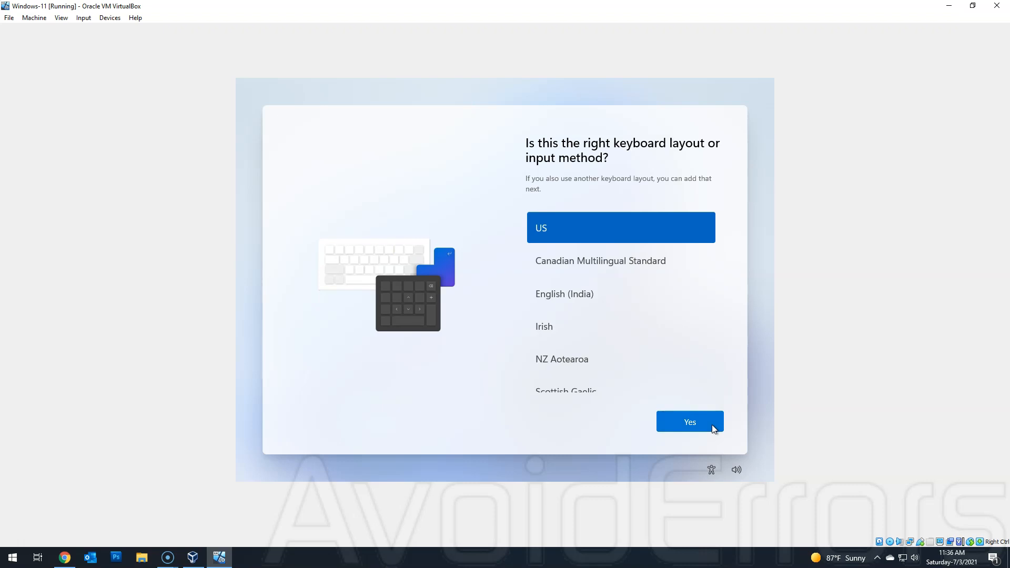
left_click(688, 421)
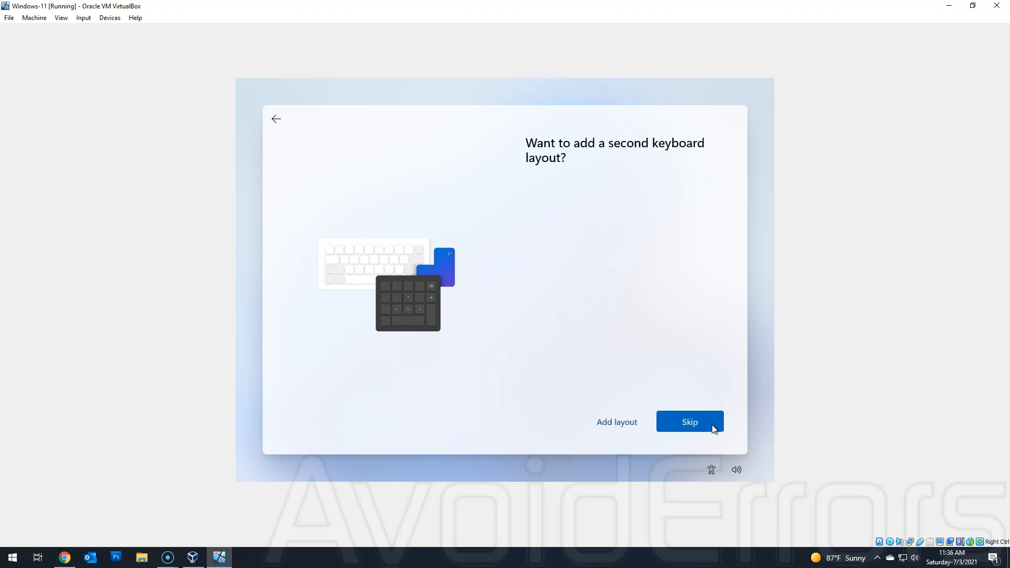
left_click(689, 421)
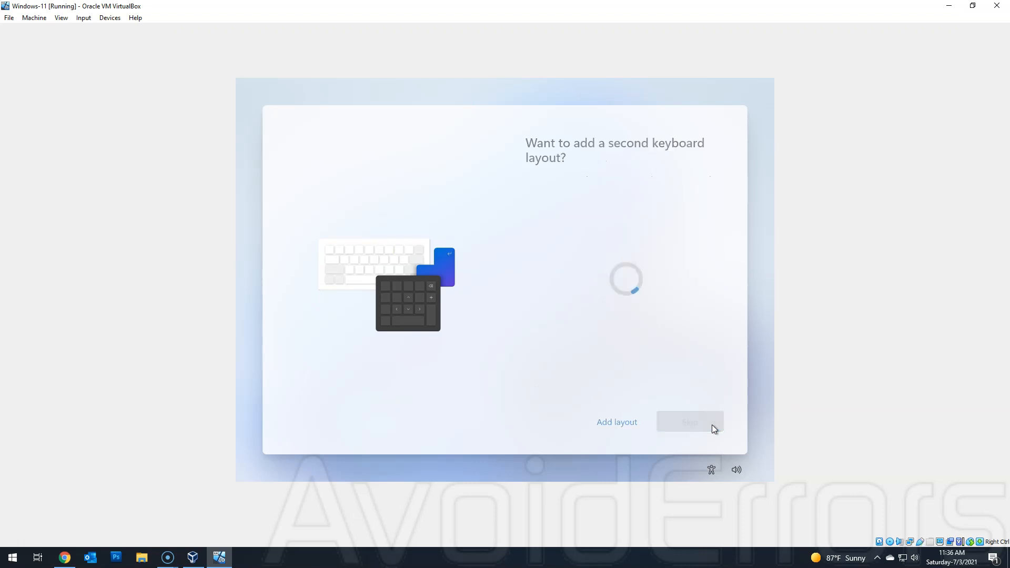
left_click(689, 422)
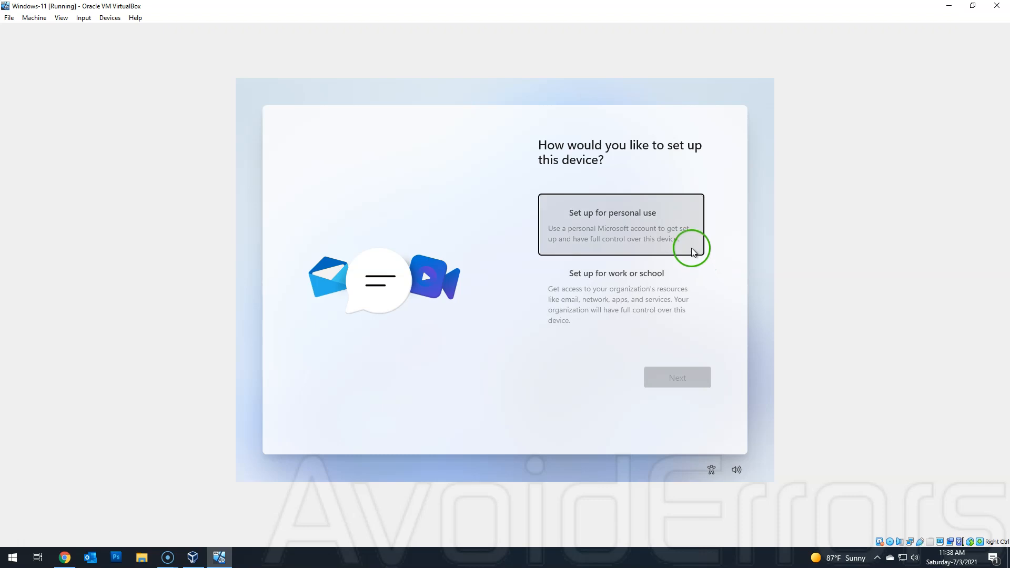
Set up for personal use with an offline account via Sign-in options and Limited experience.
left_click(620, 224)
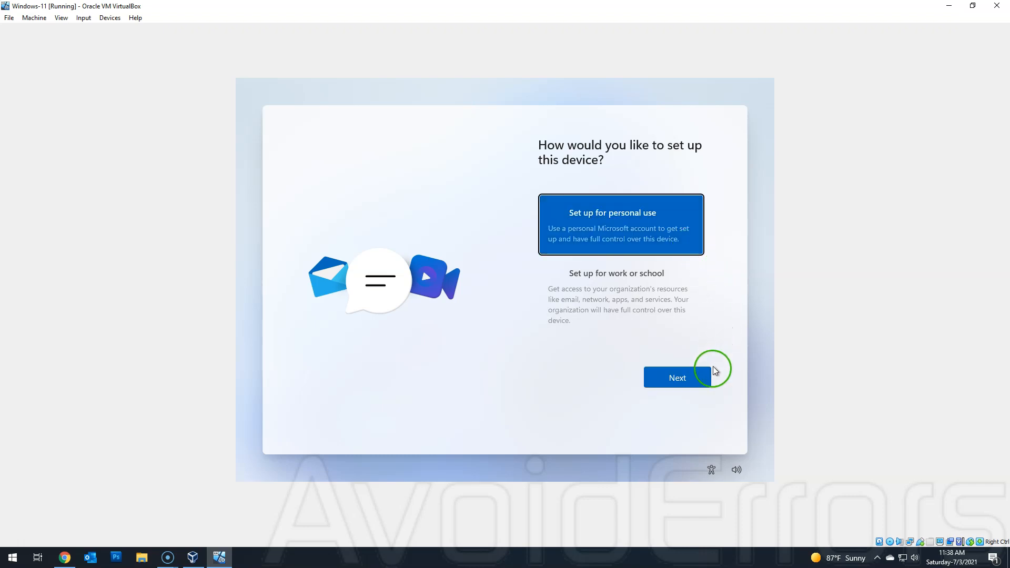
left_click(677, 377)
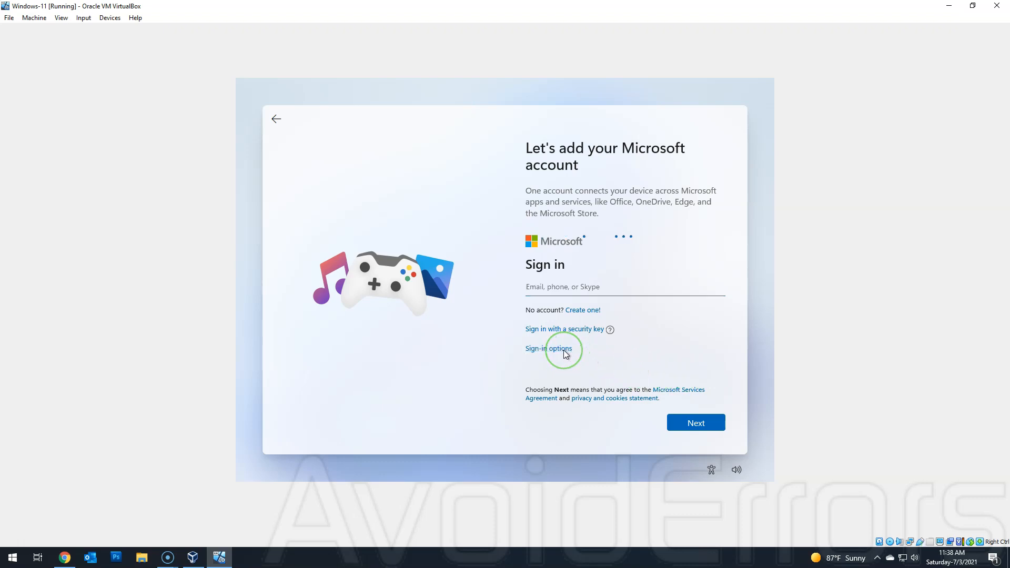
left_click(548, 348)
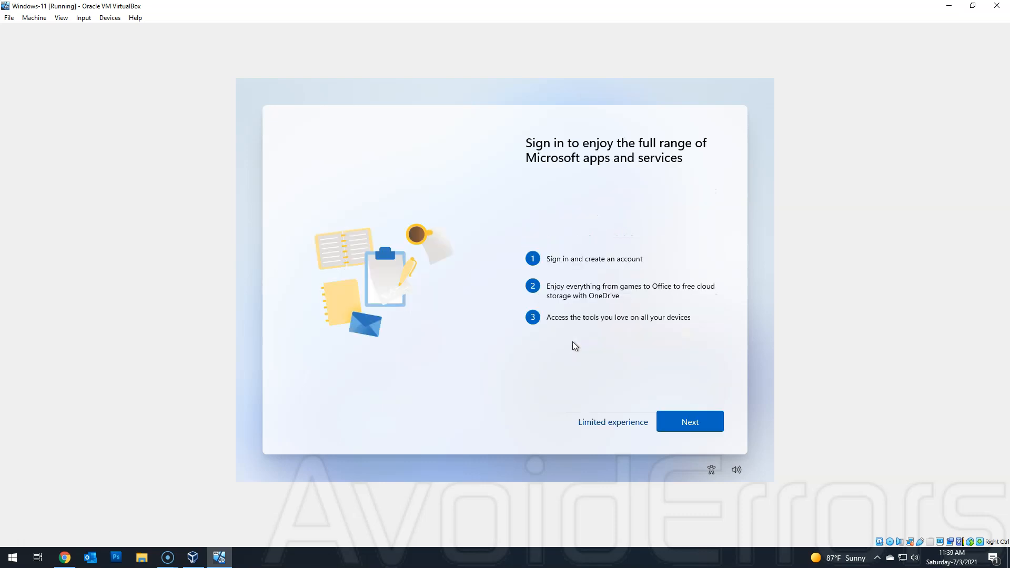
left_click(613, 422)
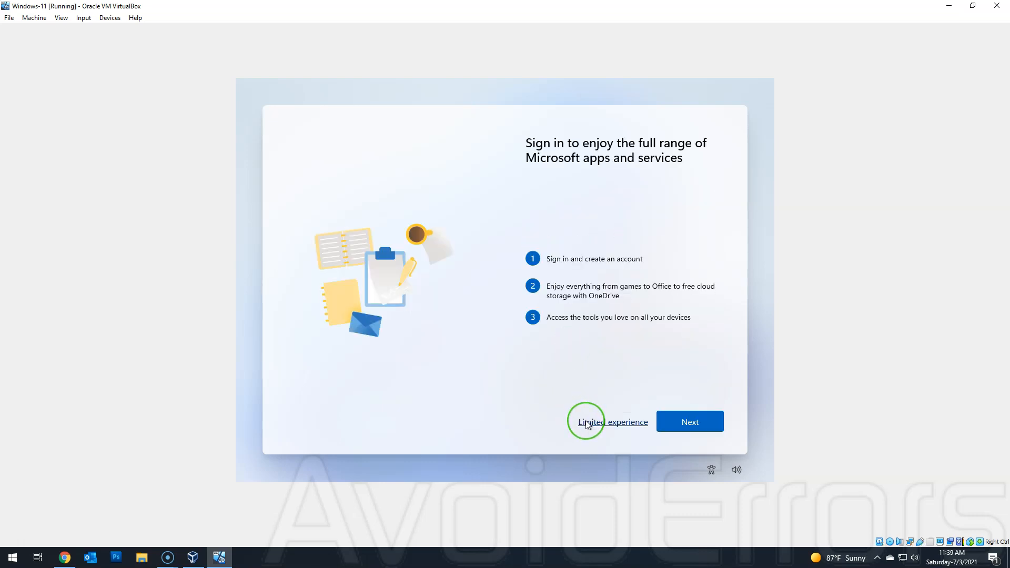
left_click(612, 421)
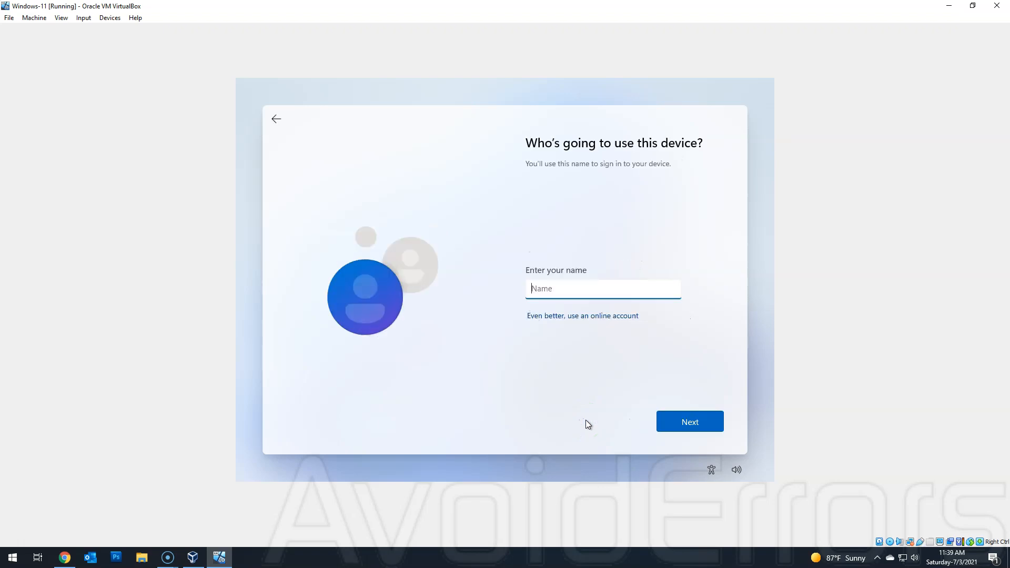
Create the local account AvoidErrors with no password.
type("AvoidErrors")
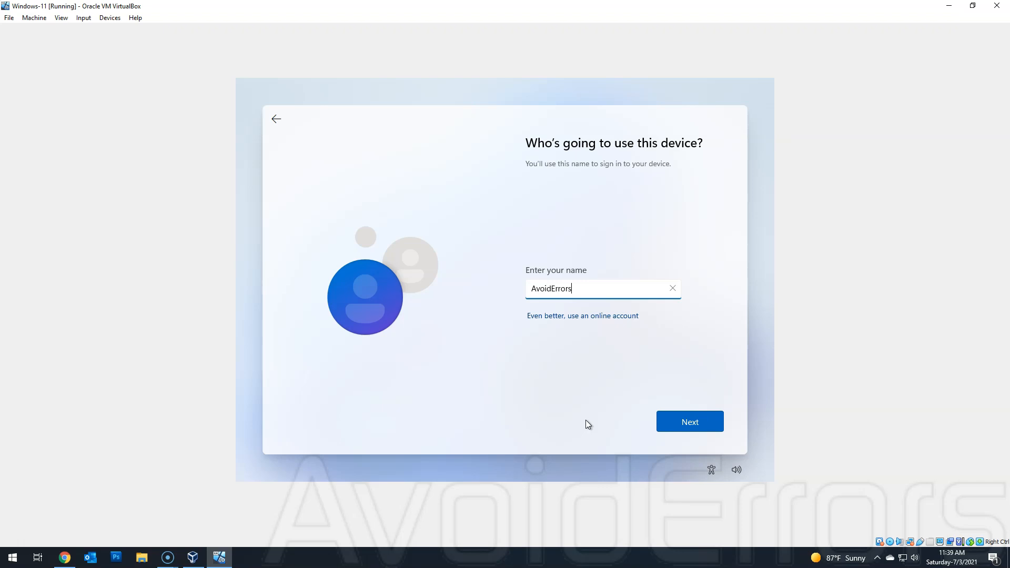
left_click(689, 422)
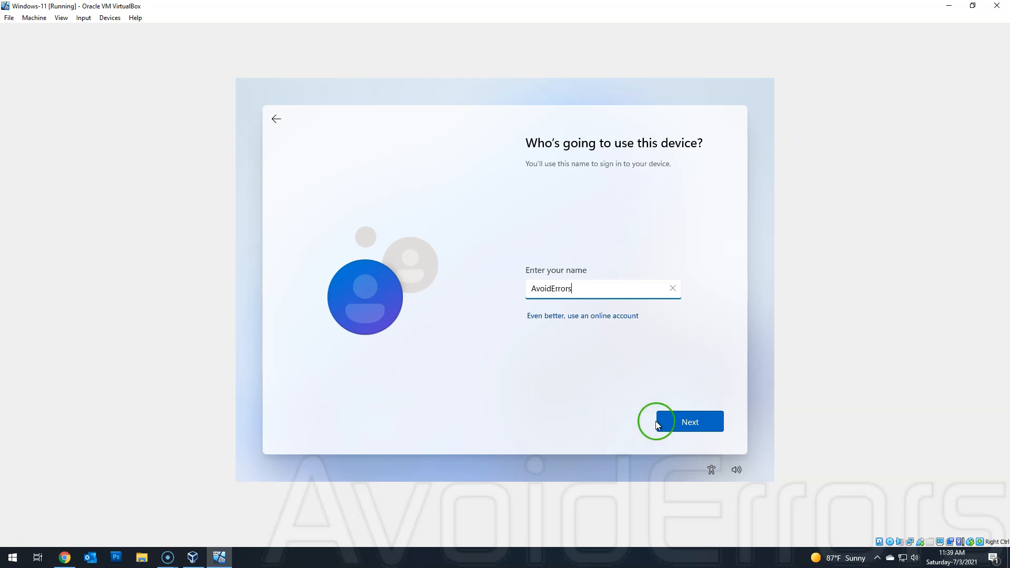
left_click(689, 422)
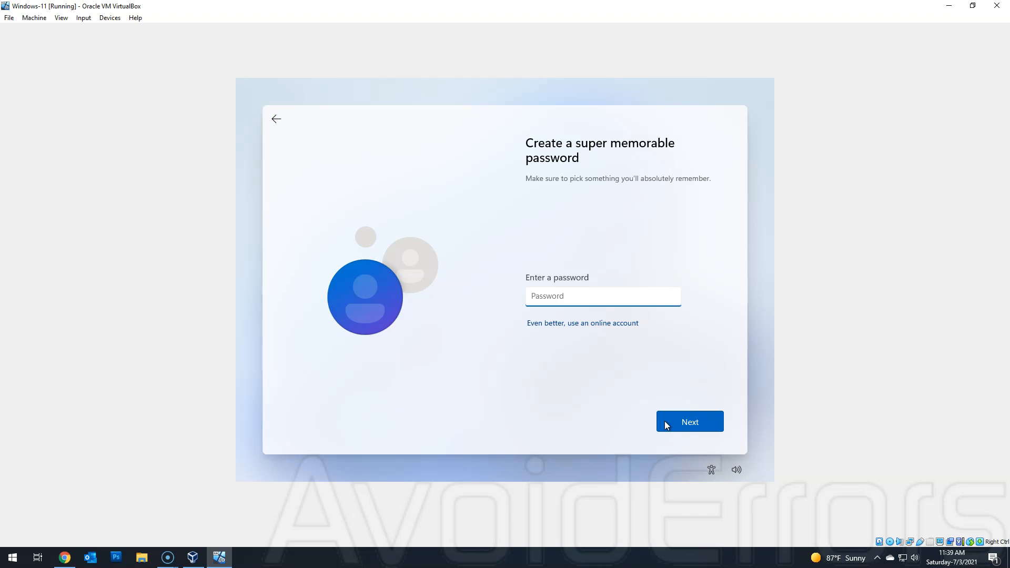
left_click(689, 421)
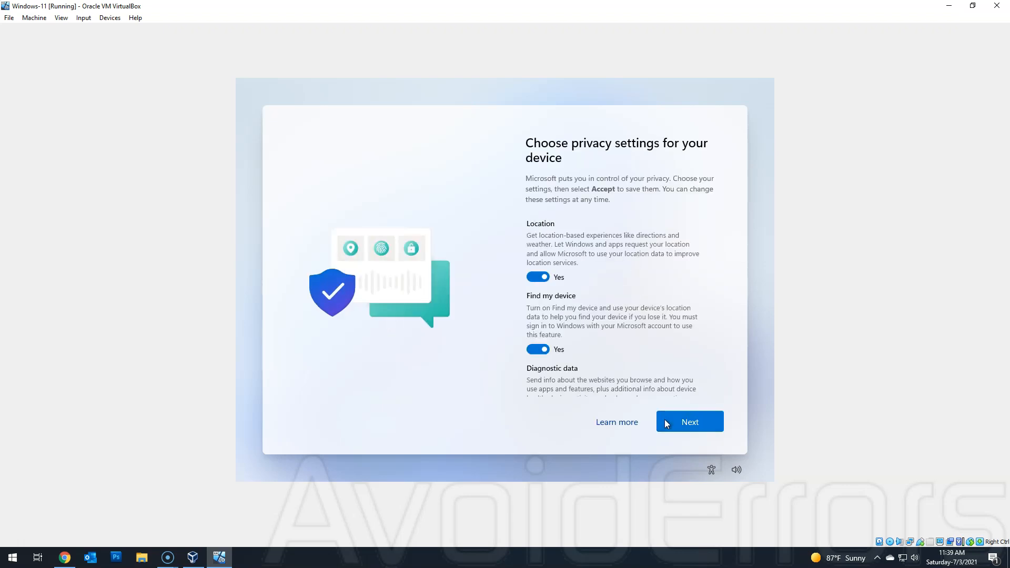
Review and accept the default privacy settings.
scroll("down", 3)
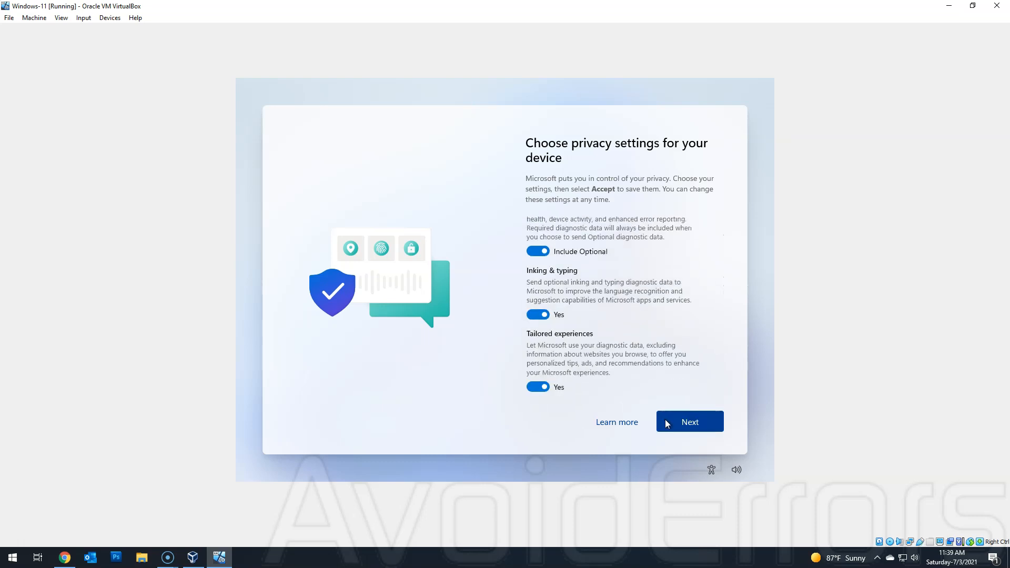
left_click(688, 421)
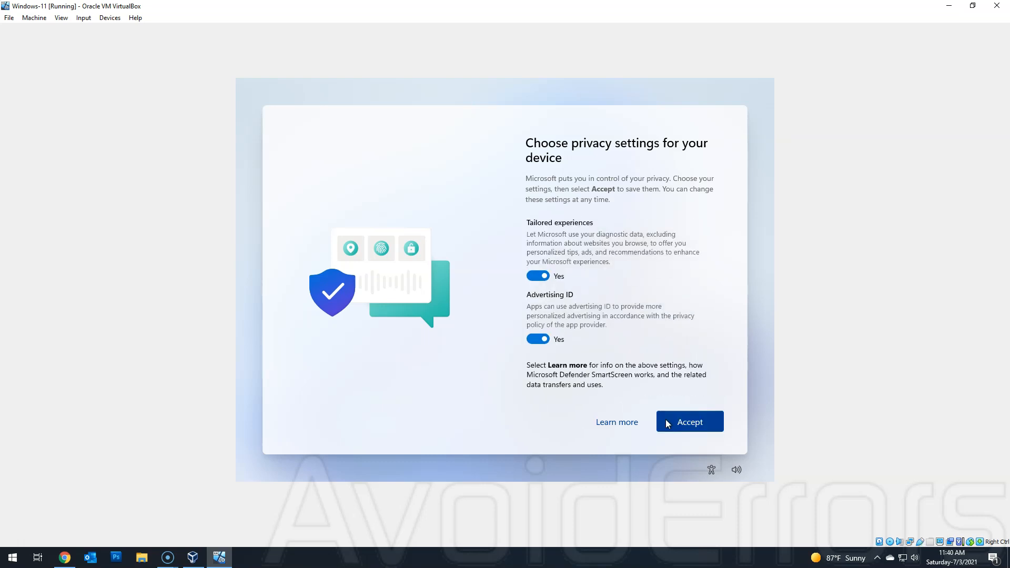
left_click(688, 421)
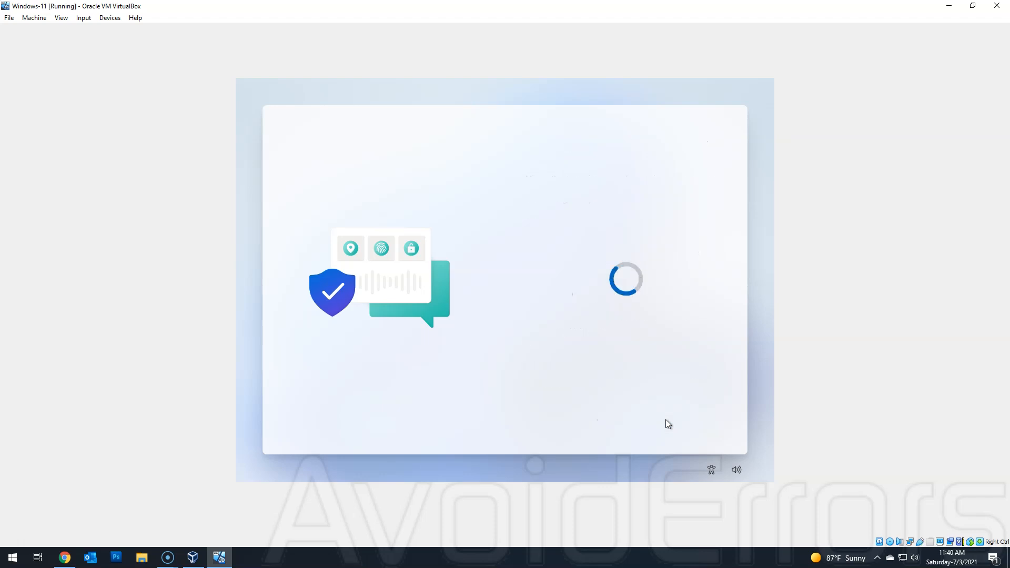